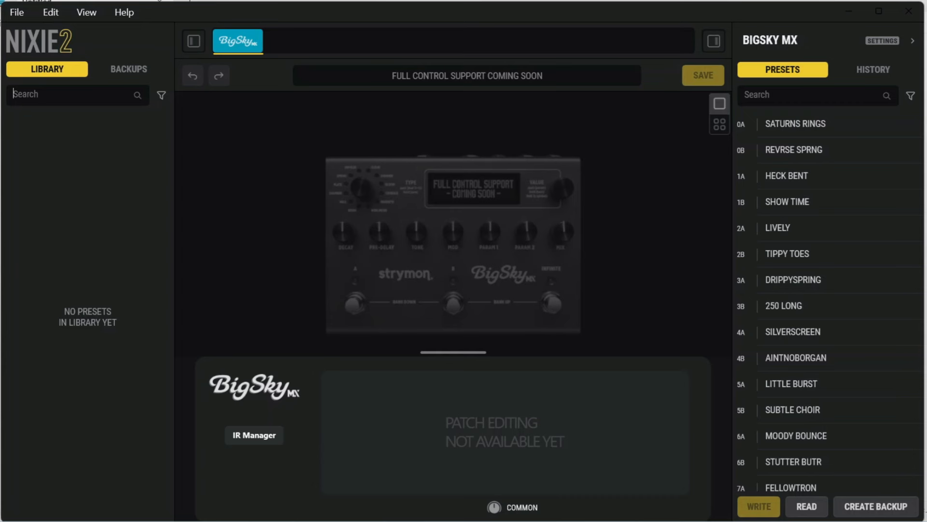
mouse_move(508, 287)
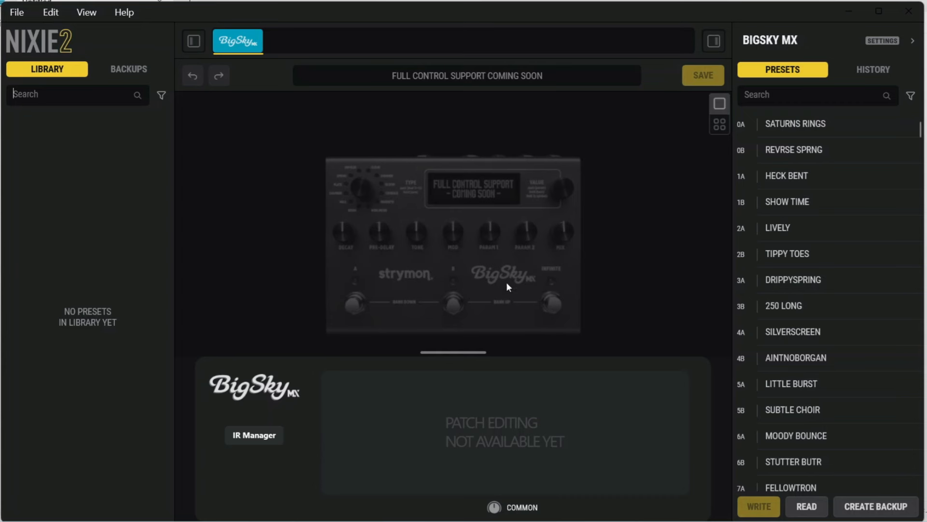
mouse_move(470, 120)
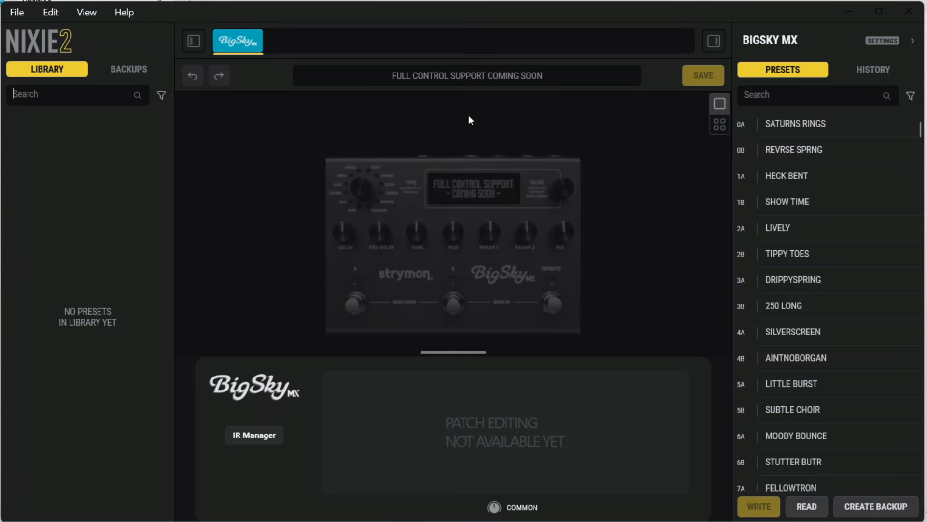
mouse_move(810, 150)
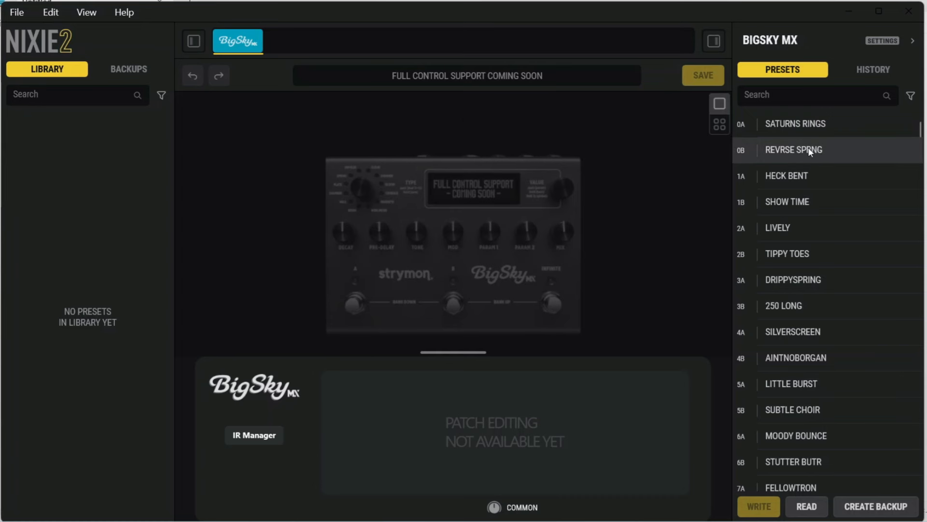
mouse_move(798, 202)
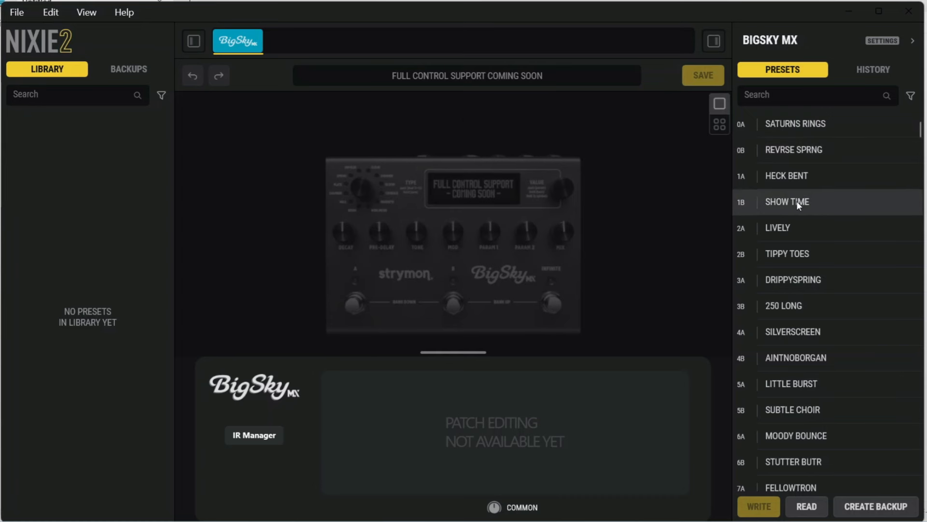
Select the LIVELY preset in slot 2A, then start and cancel a pedal backup
click(792, 279)
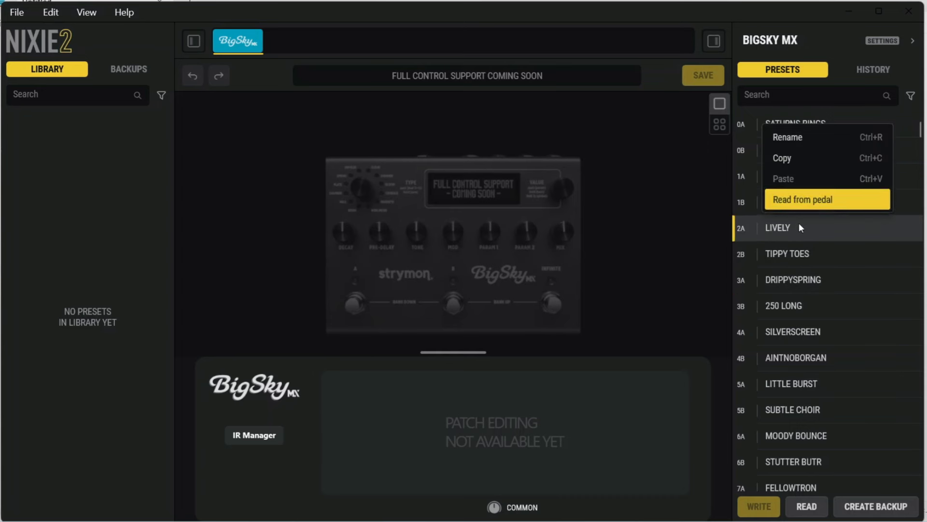
mouse_move(805, 158)
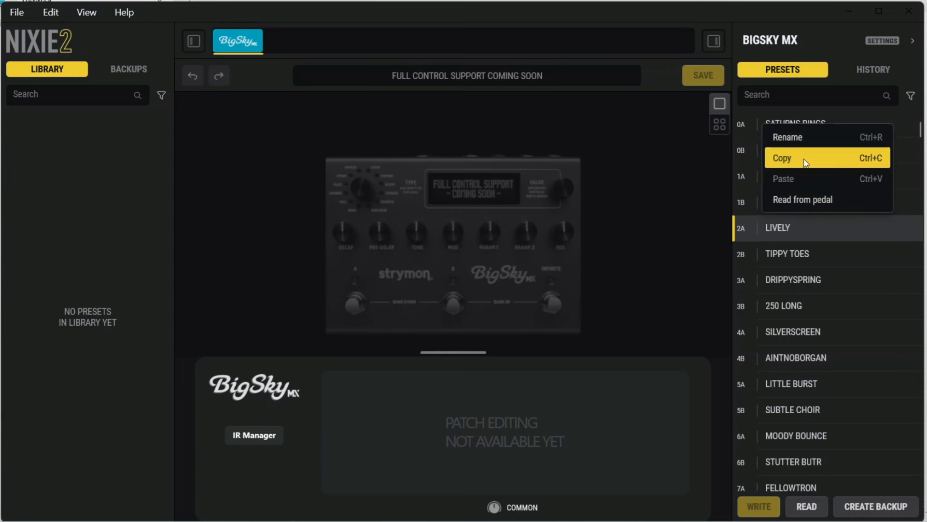
mouse_move(817, 337)
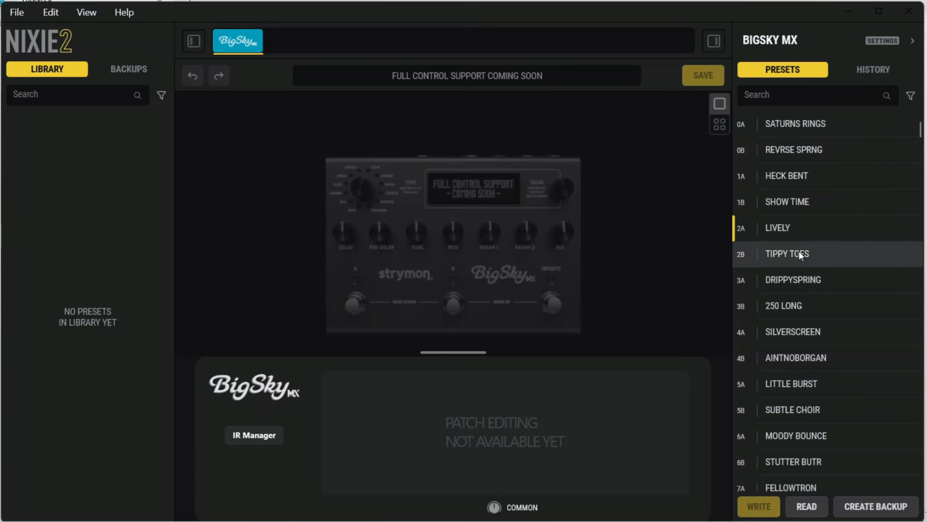
mouse_move(790, 300)
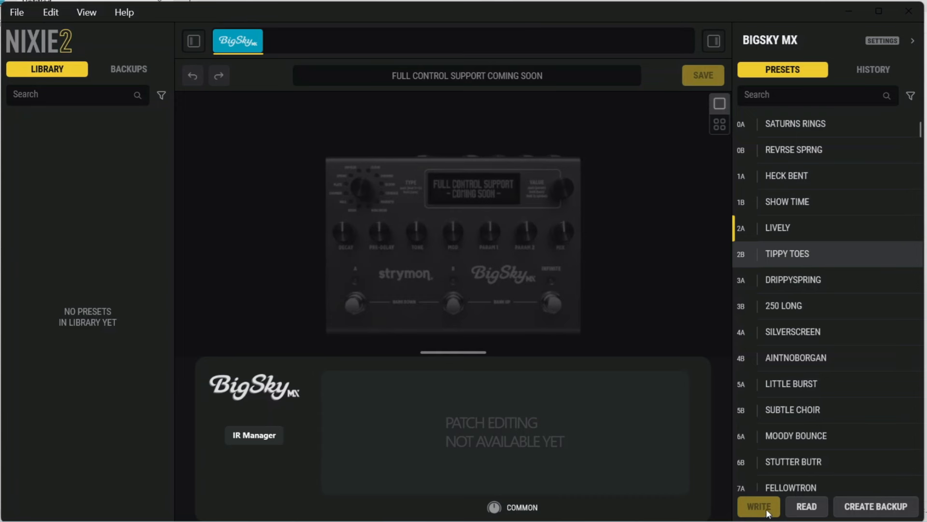
mouse_move(804, 343)
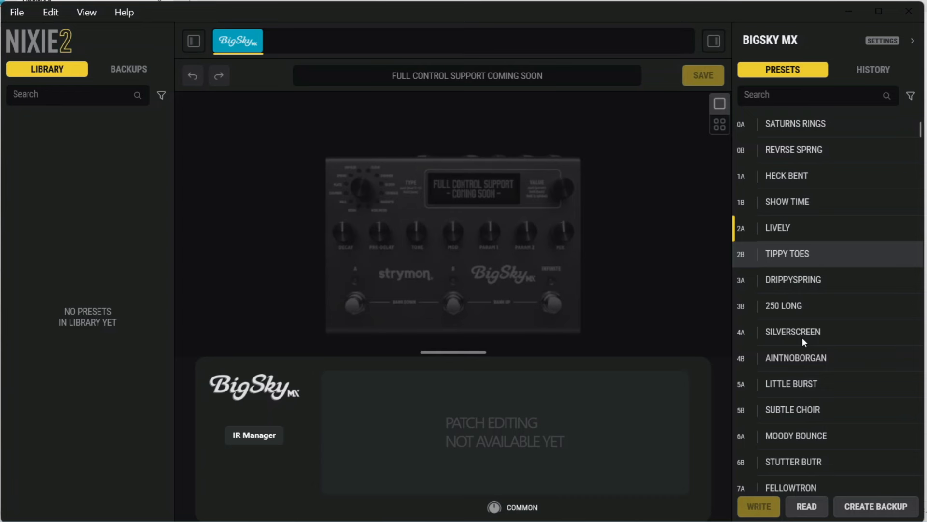
mouse_move(817, 426)
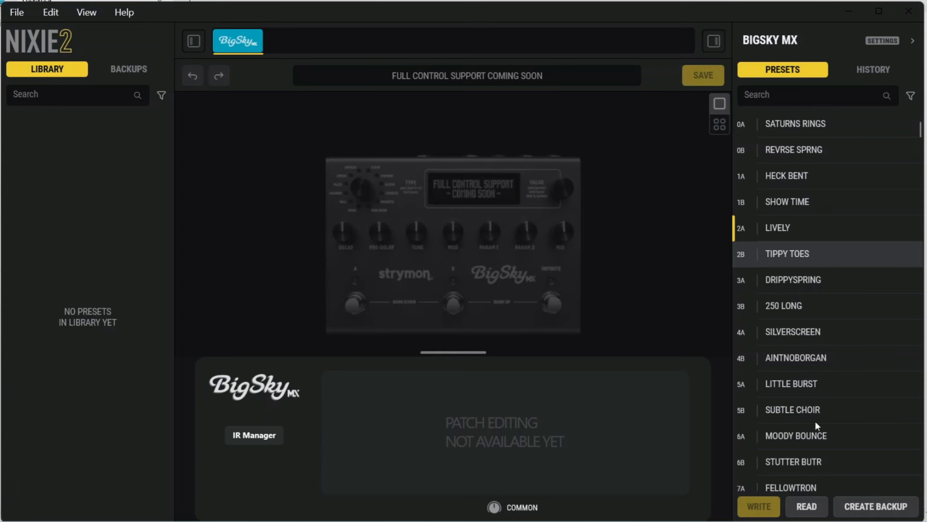
mouse_move(782, 332)
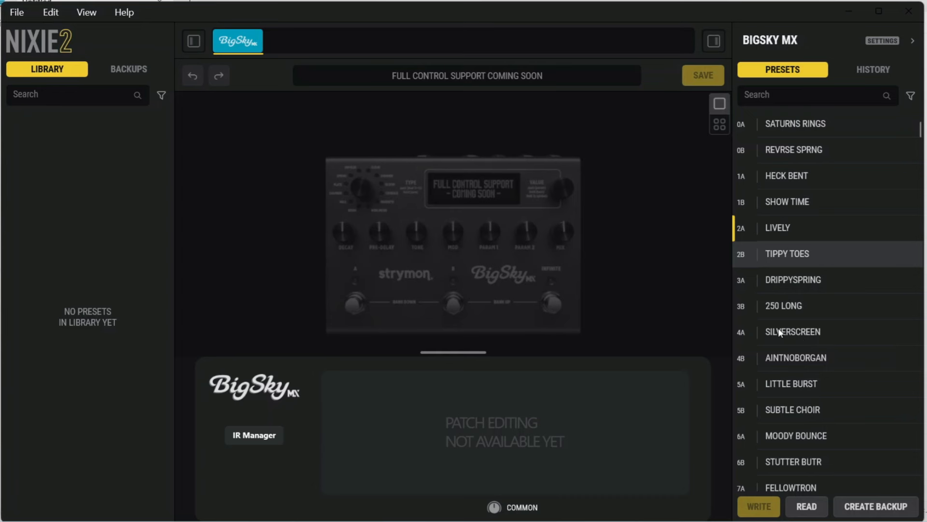
mouse_move(864, 514)
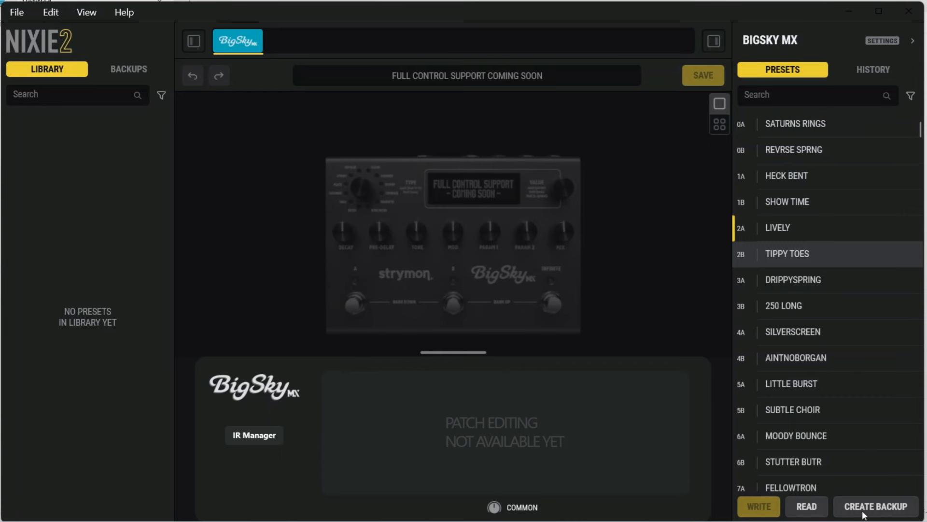
click(876, 506)
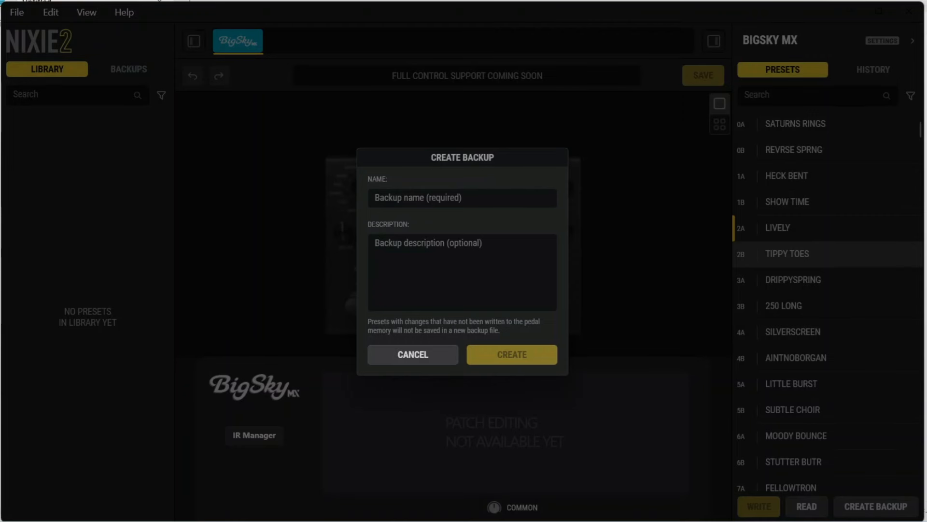
click(412, 354)
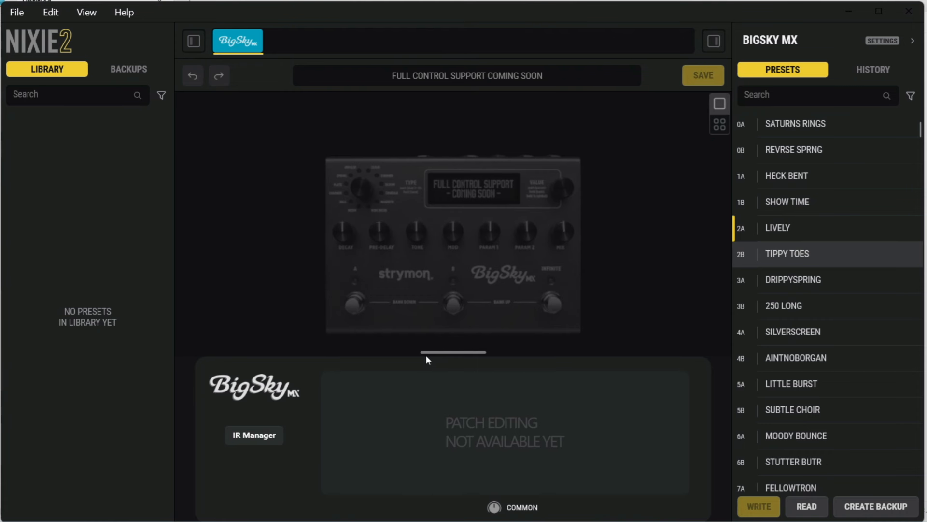
mouse_move(136, 77)
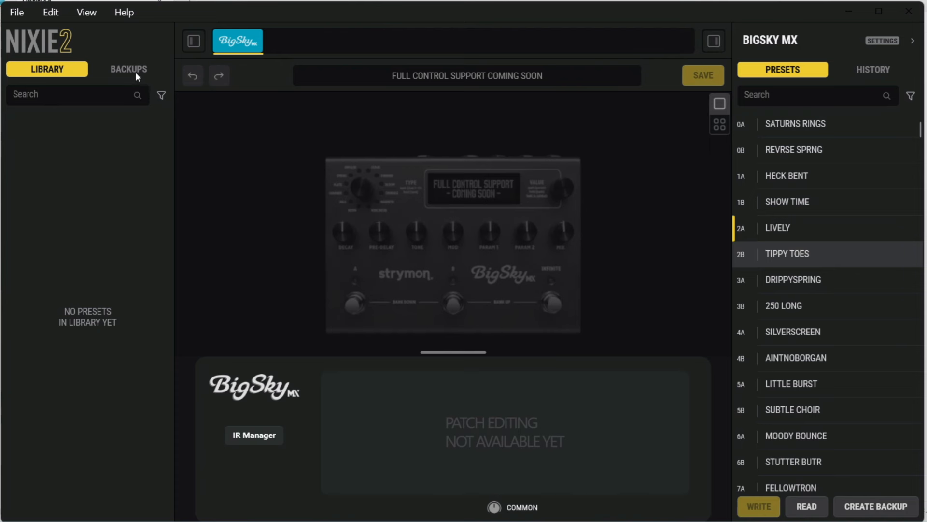
Copy 250 LONG from the BigSky MX initial backup into slot 2A
click(128, 69)
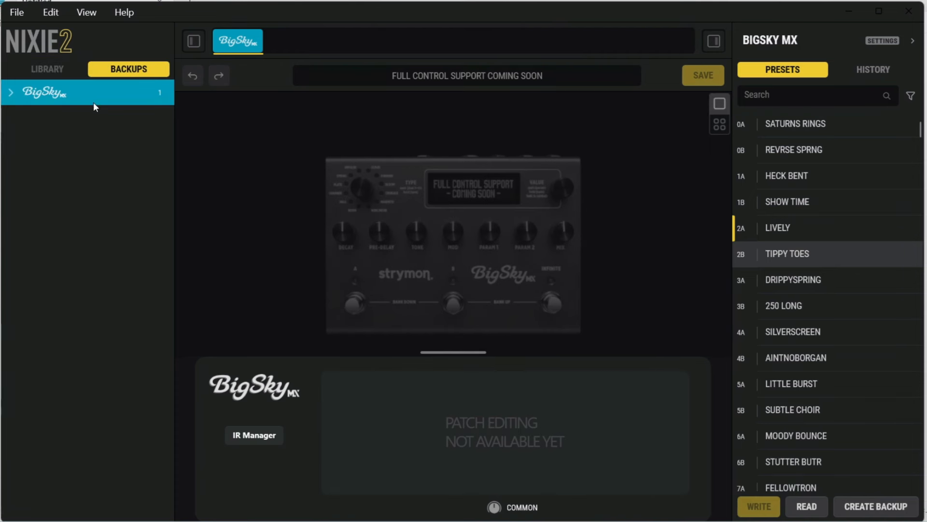
click(10, 92)
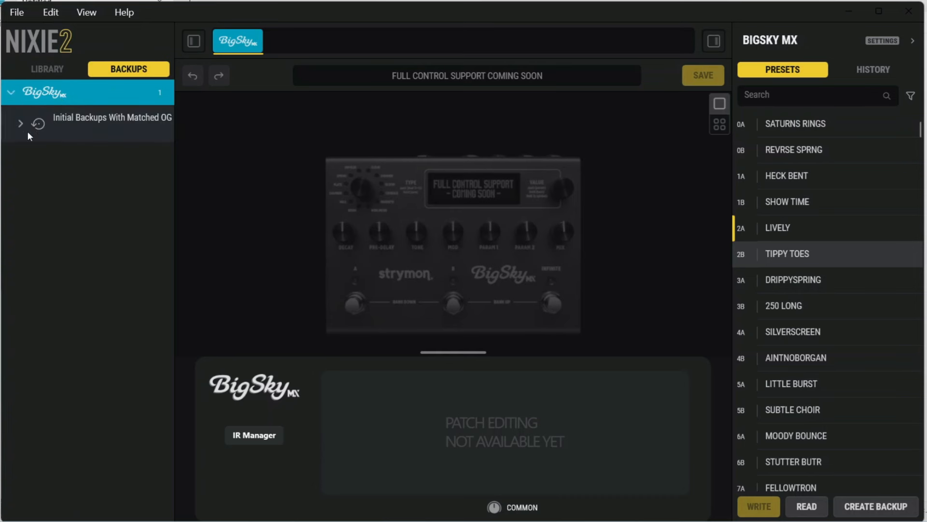
mouse_move(98, 123)
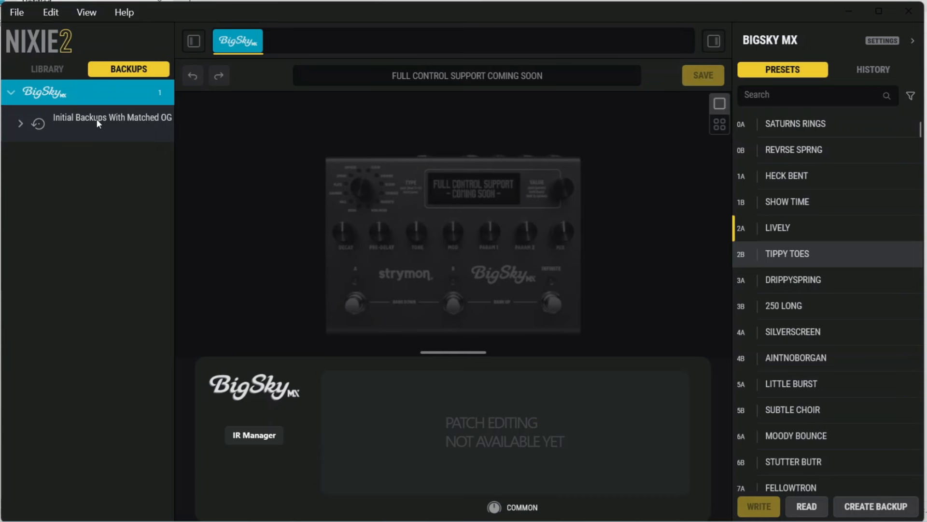
mouse_move(45, 127)
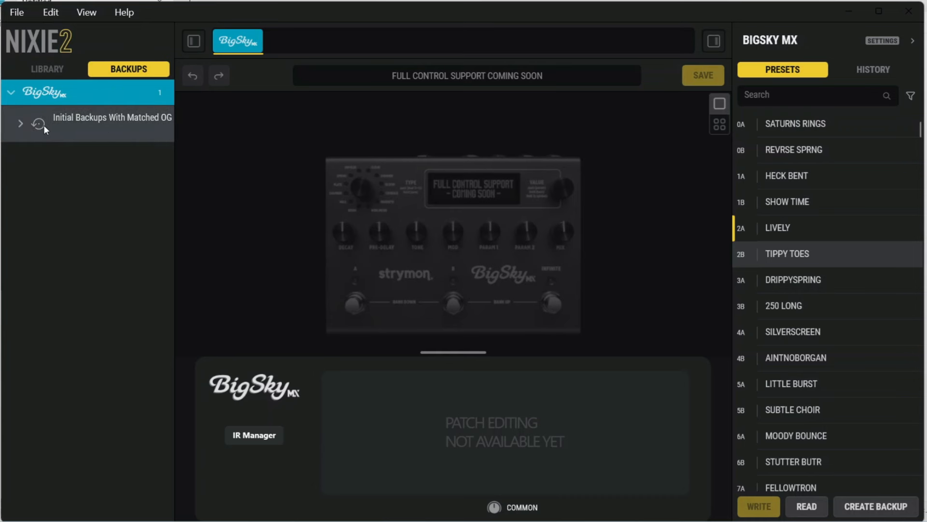
click(20, 123)
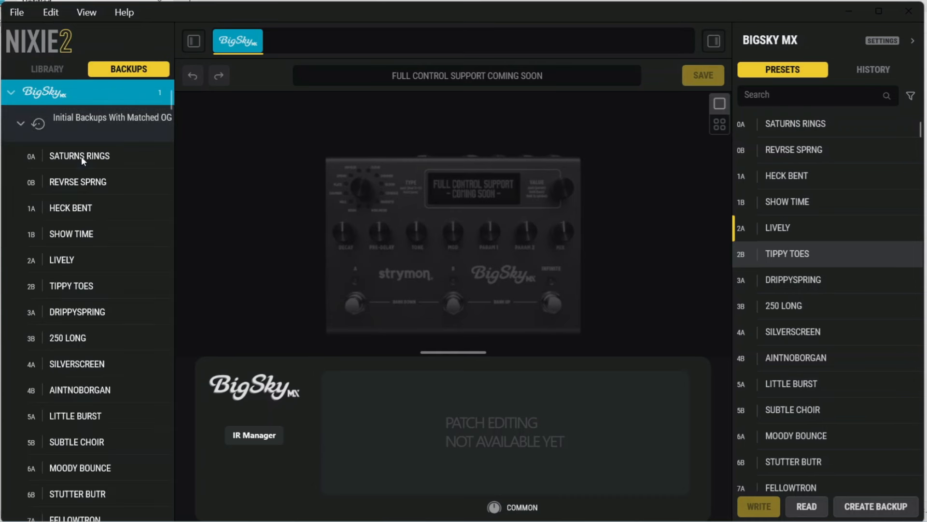
mouse_move(82, 238)
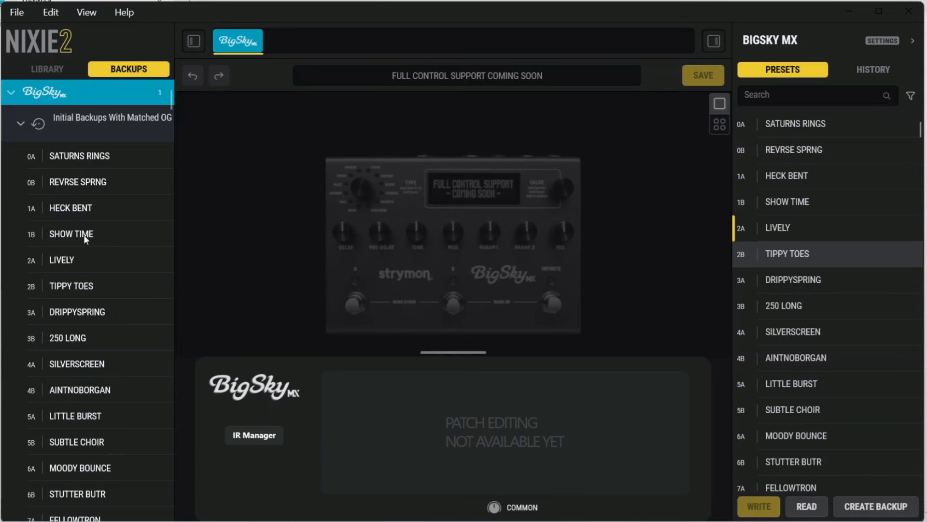
mouse_move(78, 250)
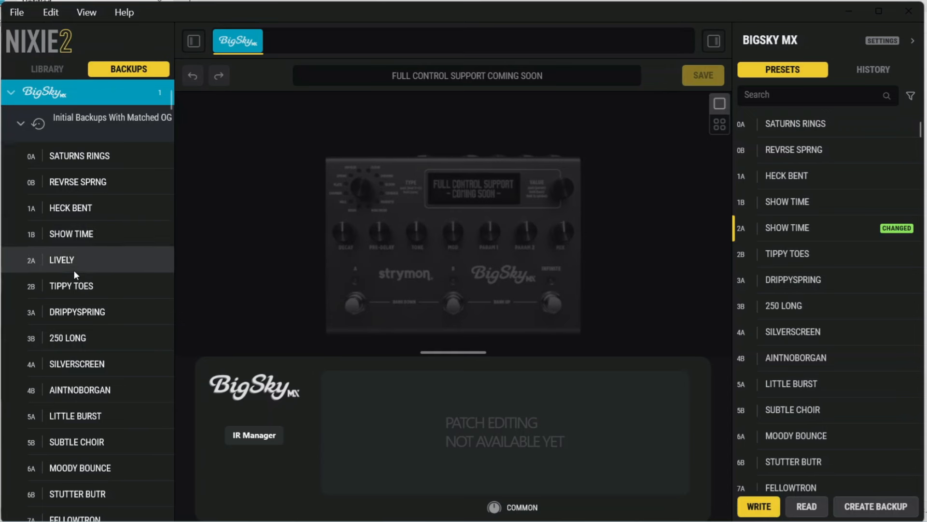
click(77, 337)
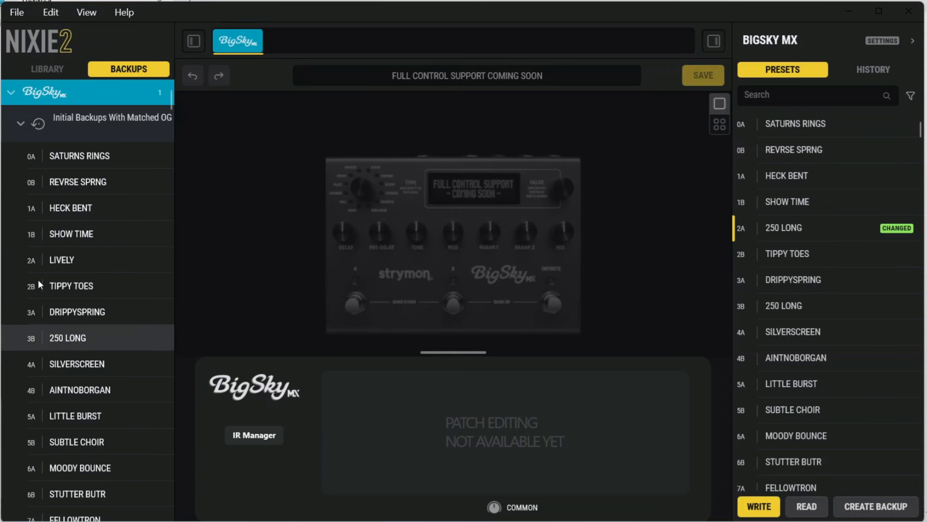
click(21, 124)
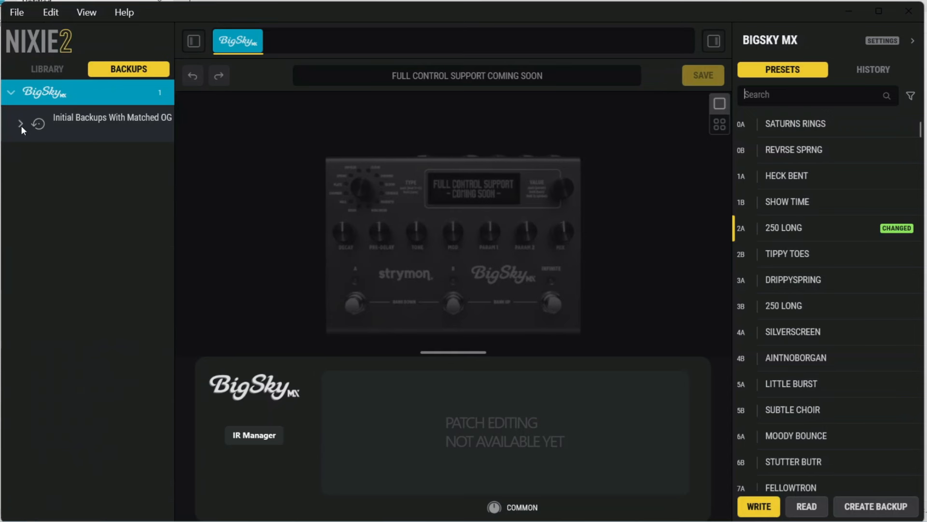
mouse_move(66, 224)
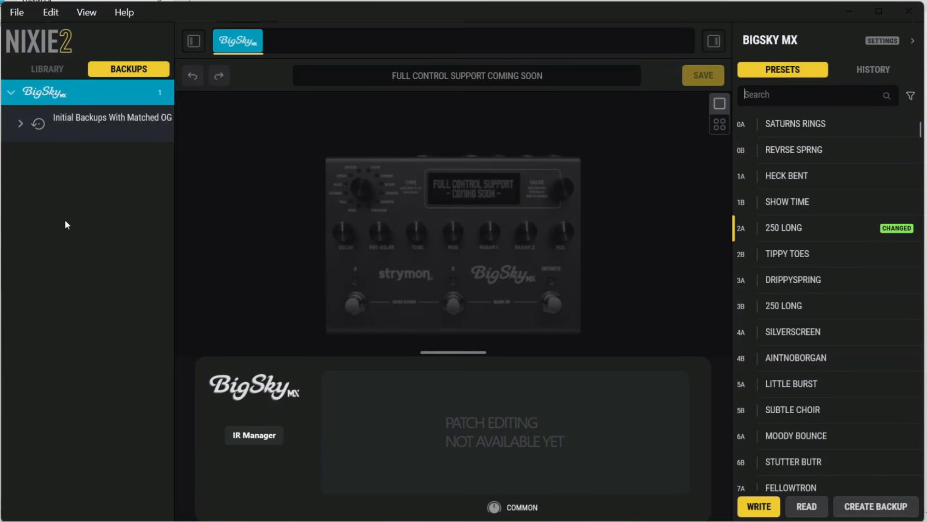
mouse_move(807, 236)
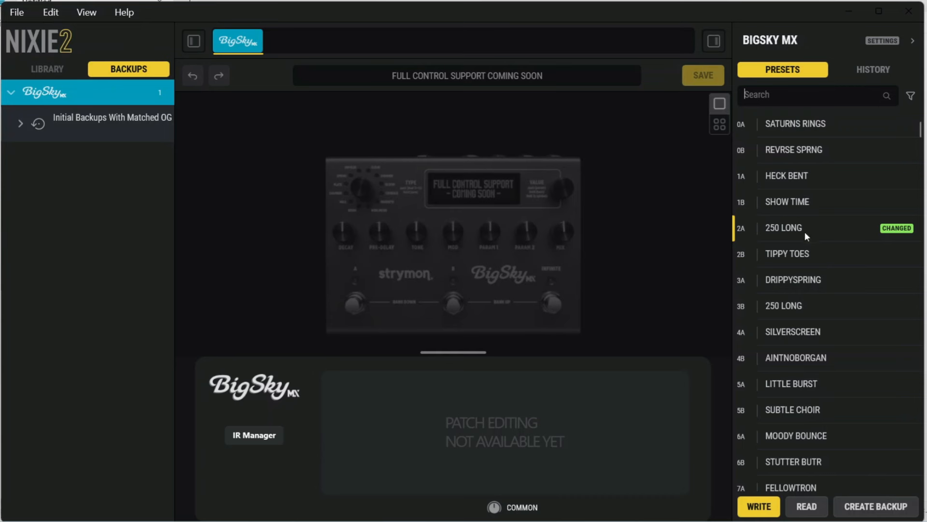
mouse_move(849, 309)
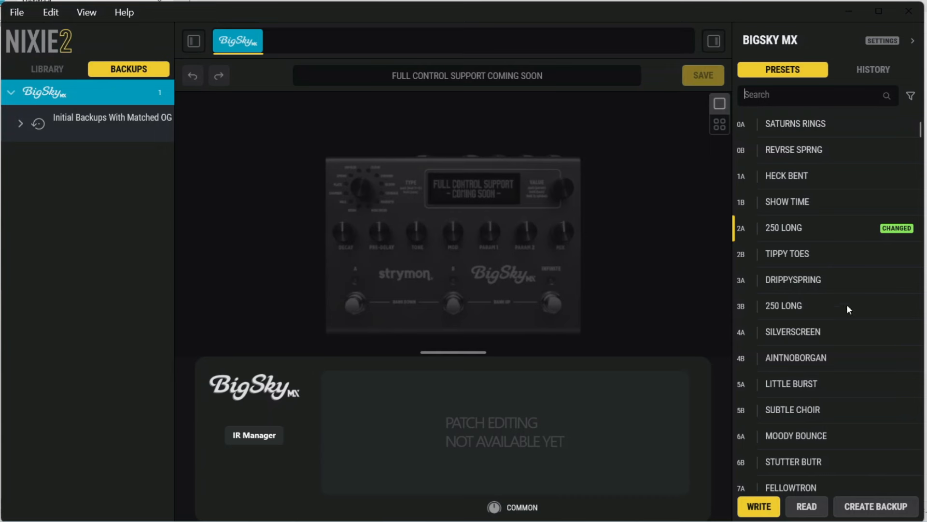
mouse_move(571, 313)
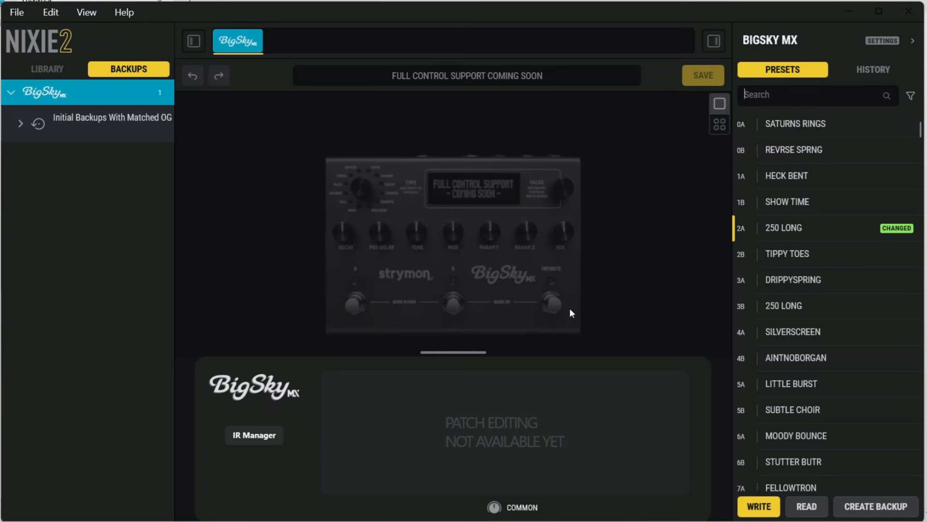
mouse_move(340, 345)
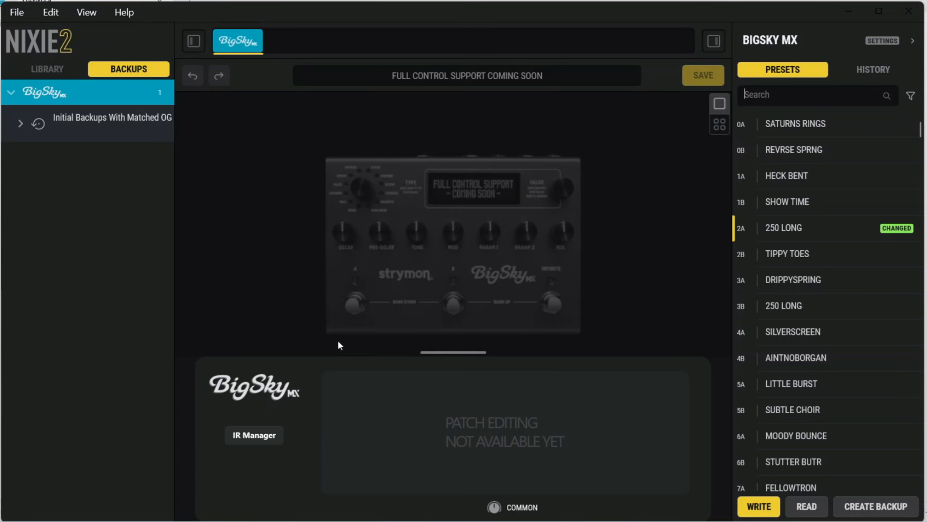
mouse_move(253, 435)
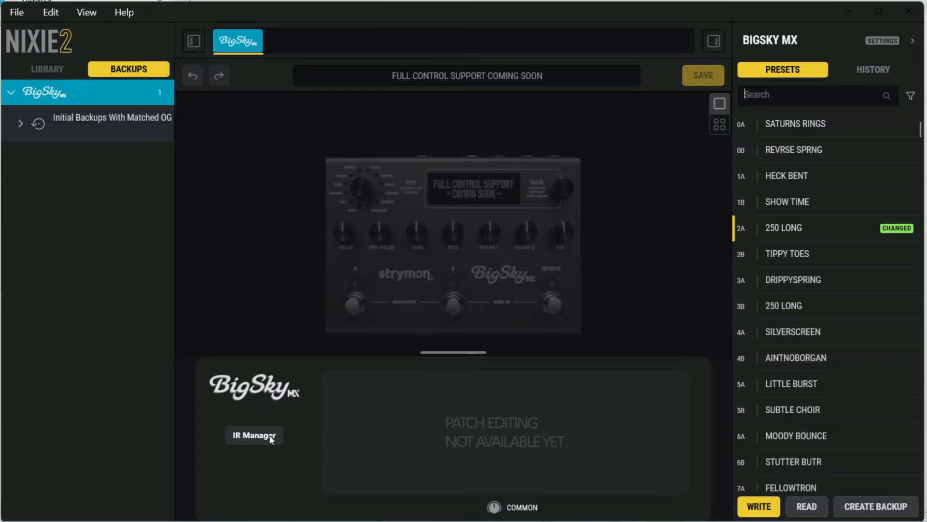
click(253, 435)
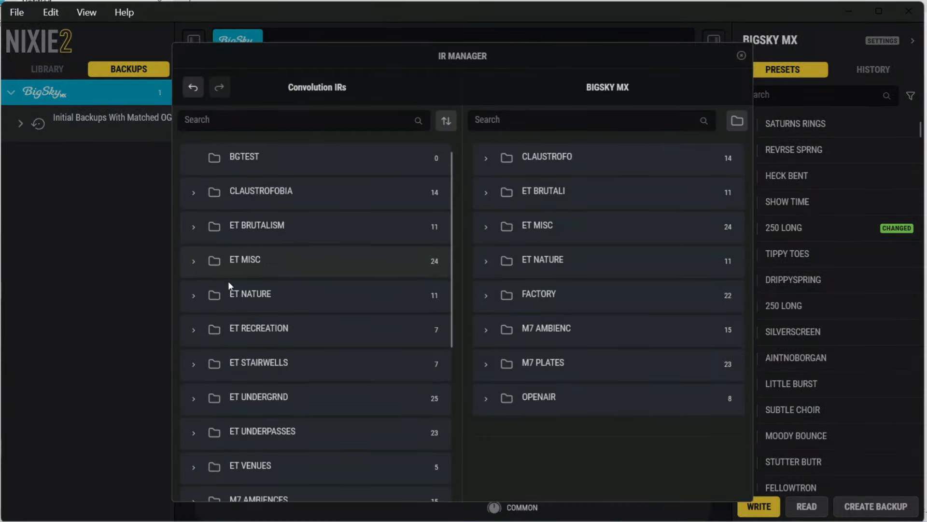
mouse_move(389, 266)
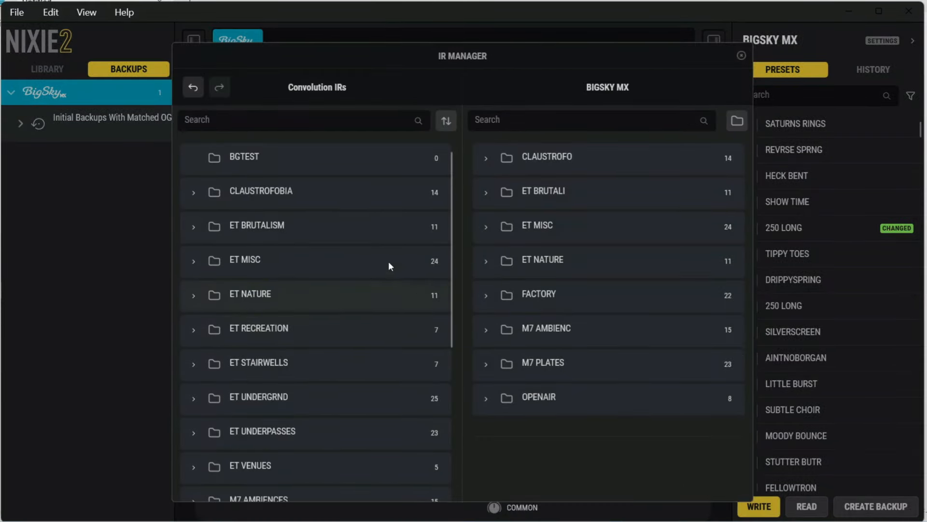
mouse_move(622, 287)
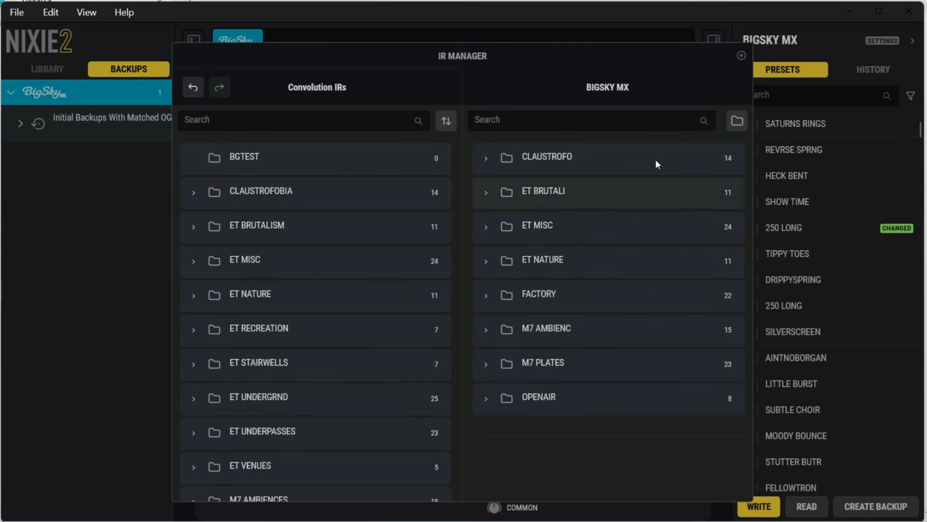
mouse_move(648, 114)
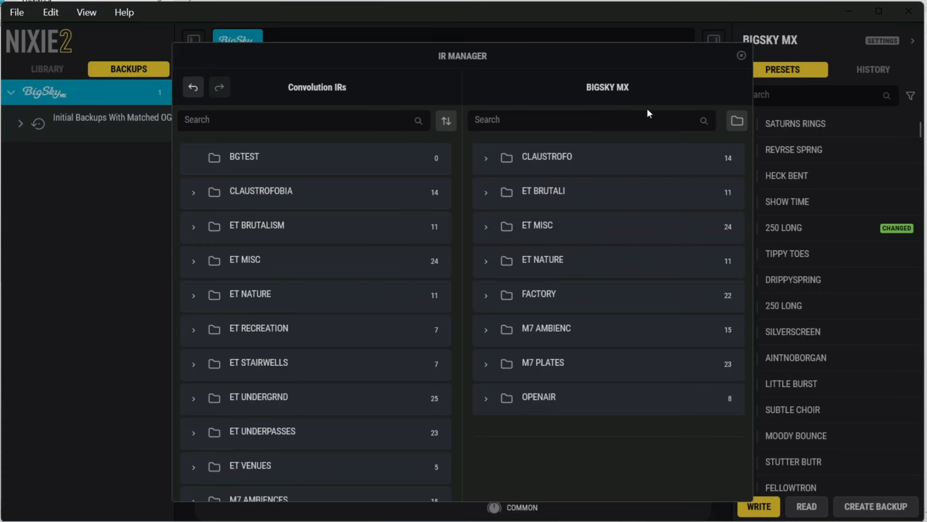
mouse_move(590, 392)
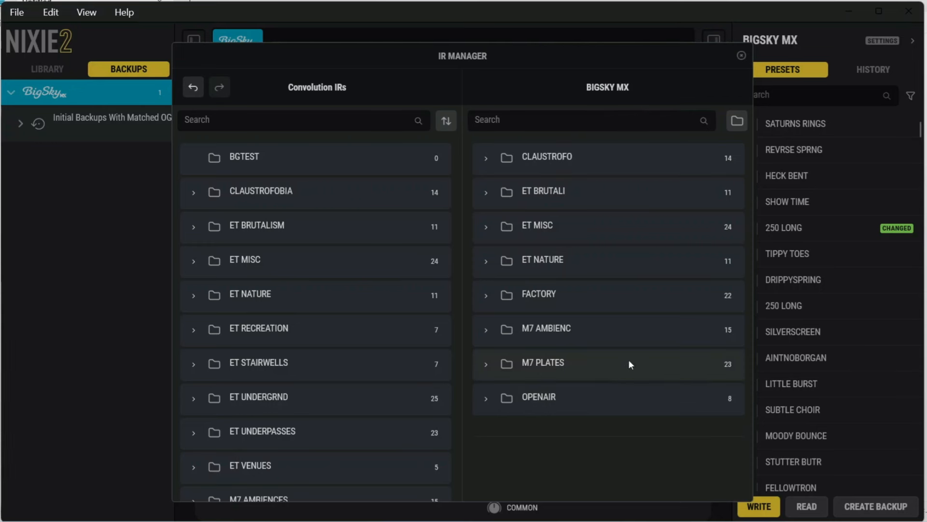
mouse_move(561, 314)
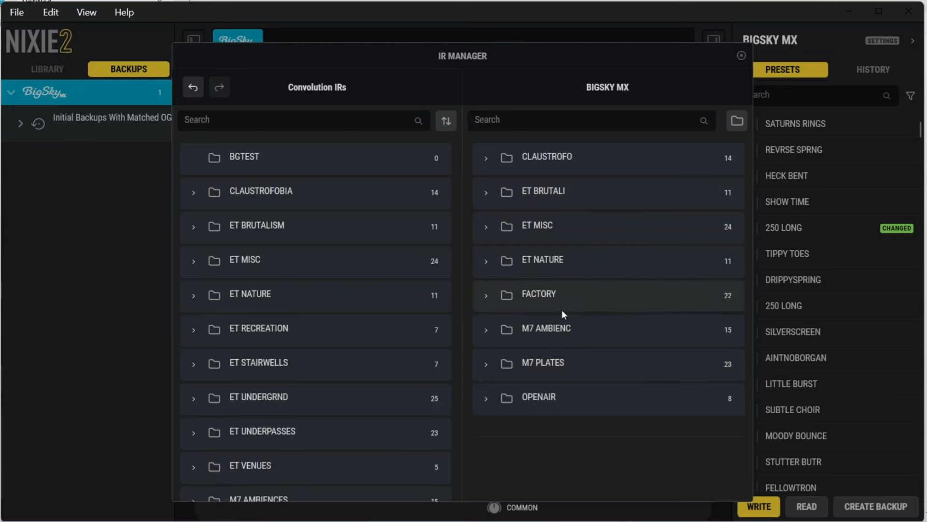
click(538, 294)
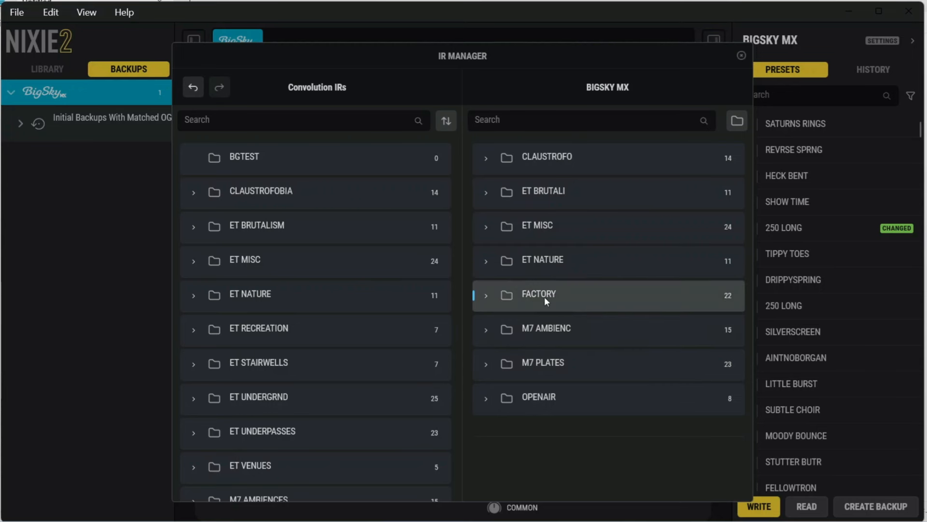
mouse_move(486, 302)
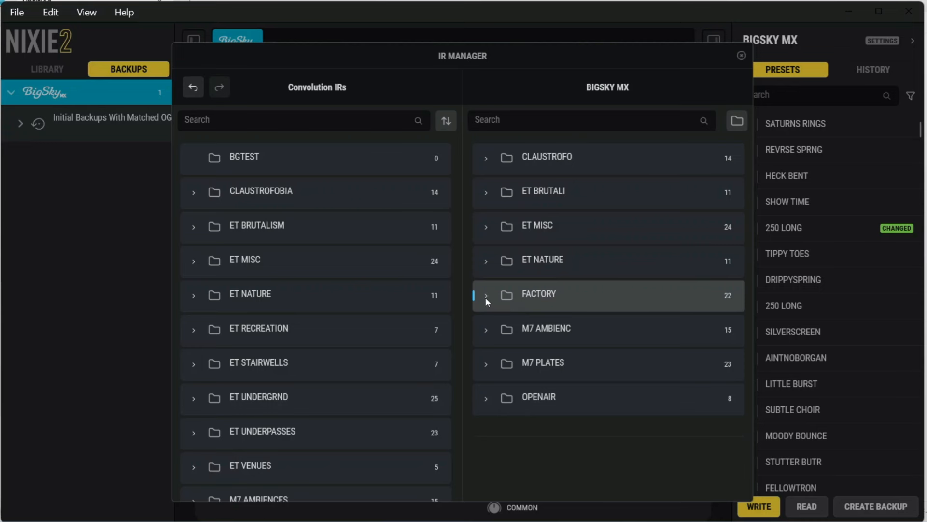
click(485, 294)
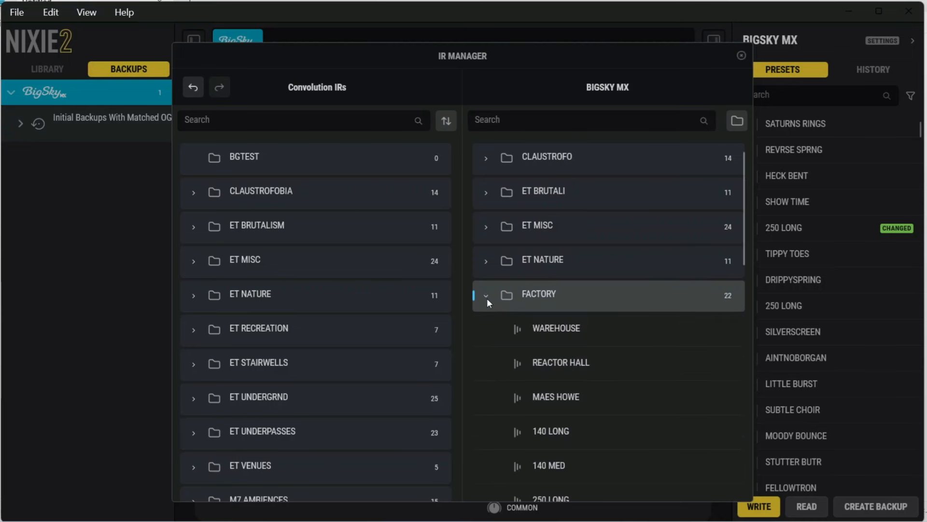
click(486, 294)
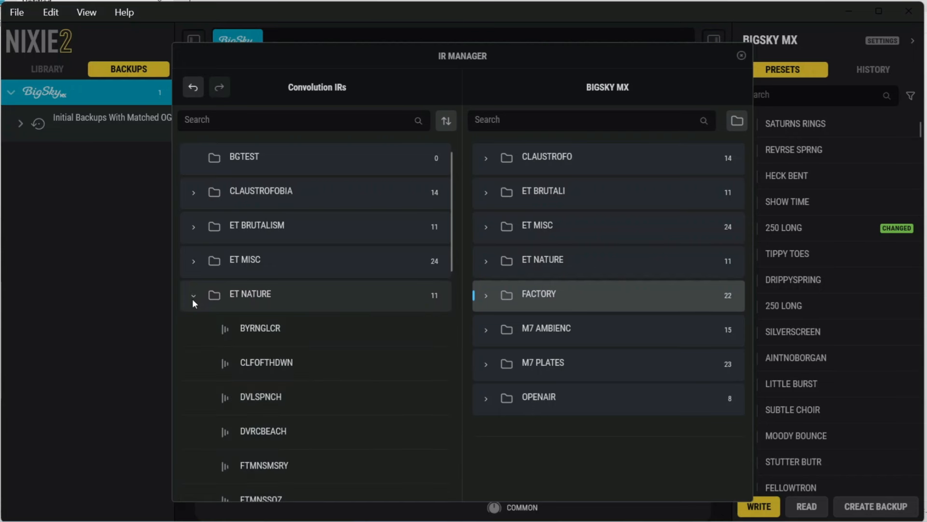
click(193, 294)
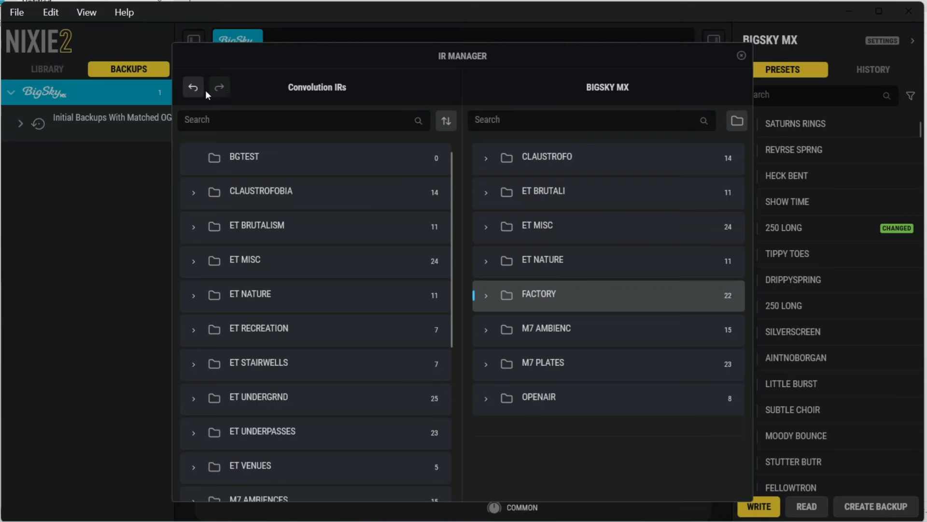
mouse_move(205, 96)
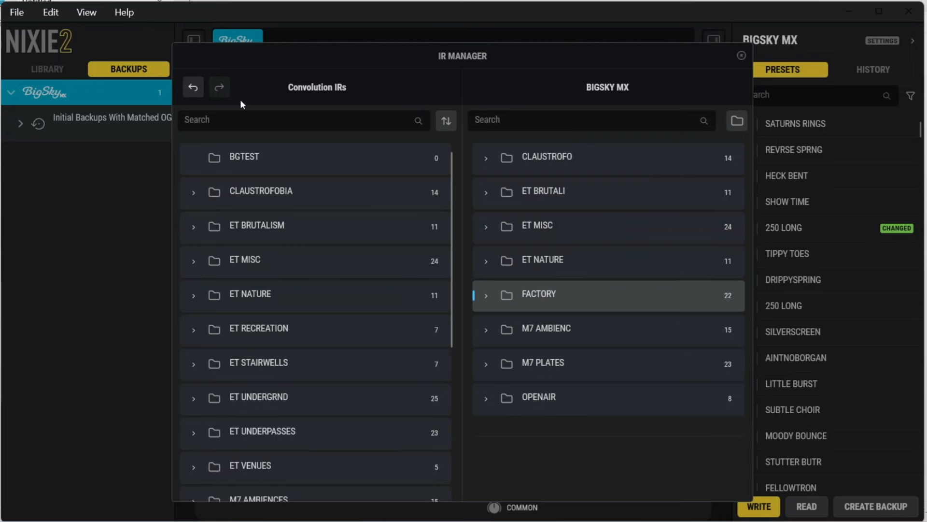
mouse_move(317, 218)
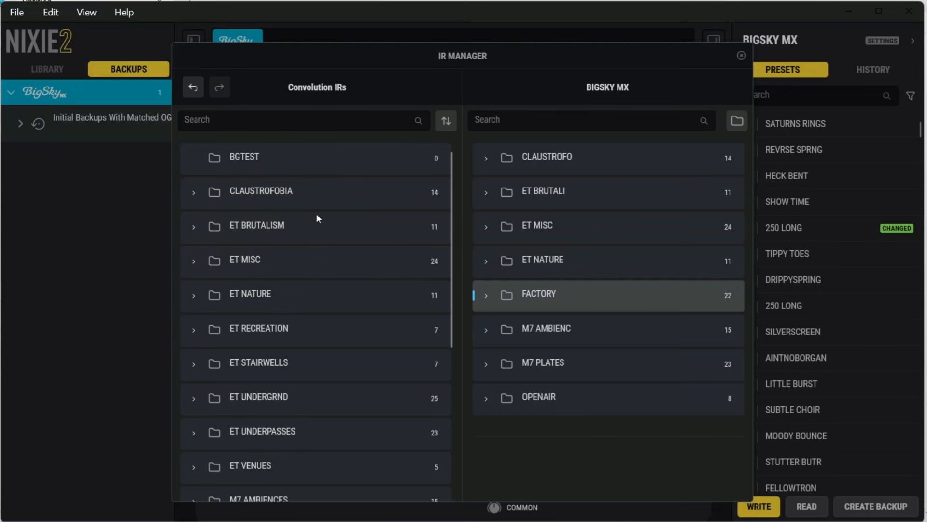
mouse_move(294, 208)
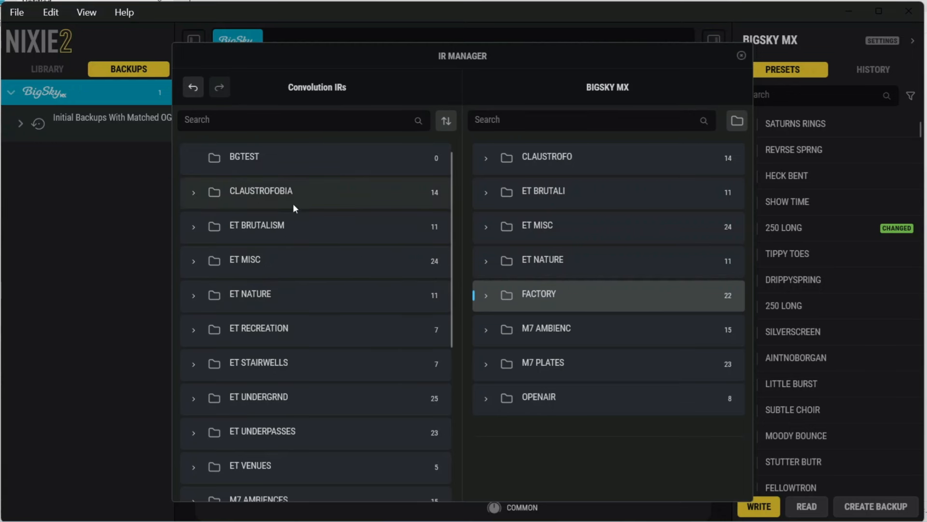
mouse_move(366, 205)
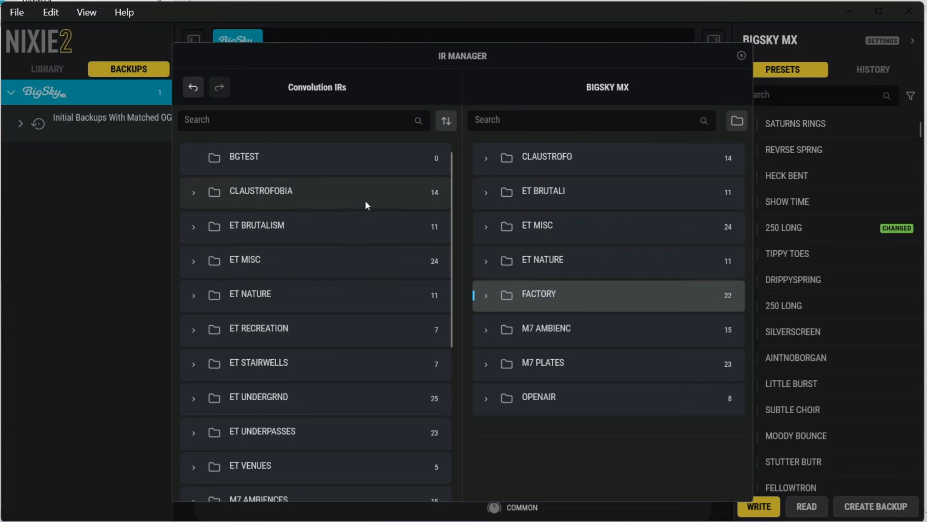
mouse_move(437, 272)
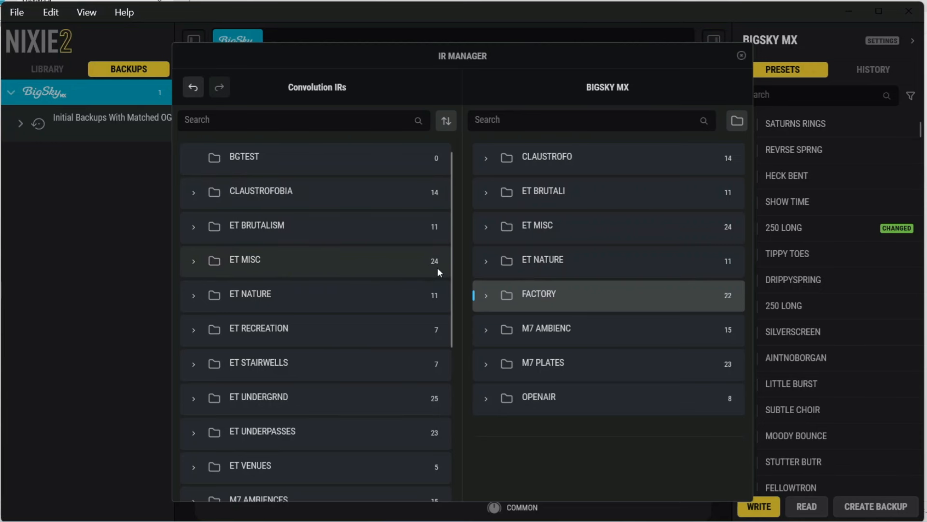
mouse_move(312, 282)
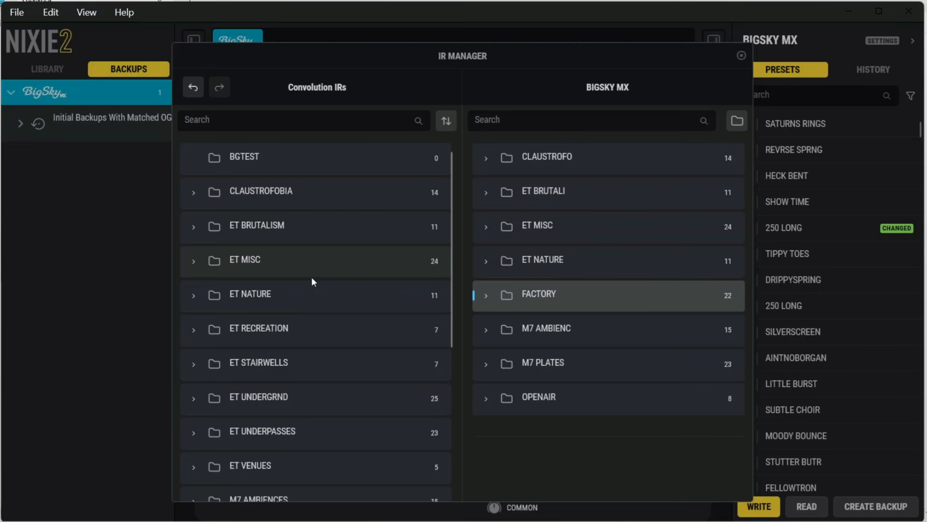
mouse_move(541, 322)
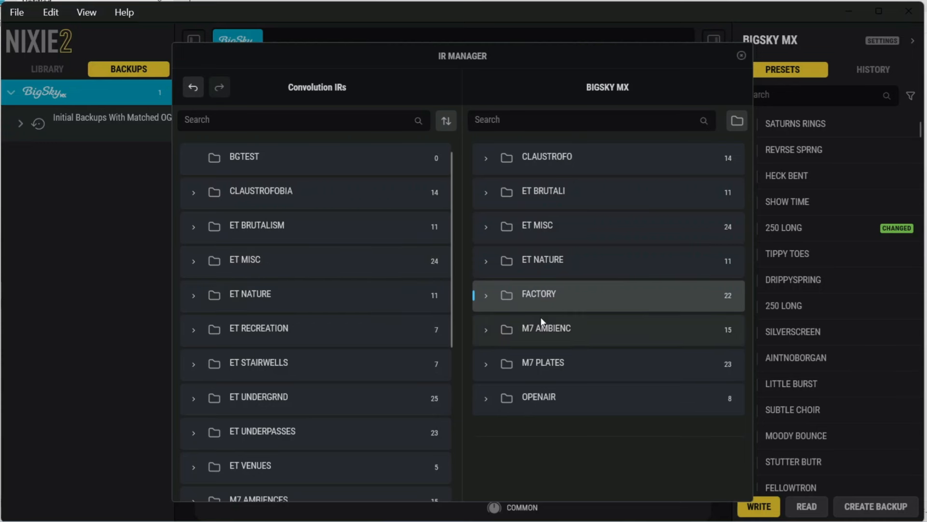
mouse_move(528, 322)
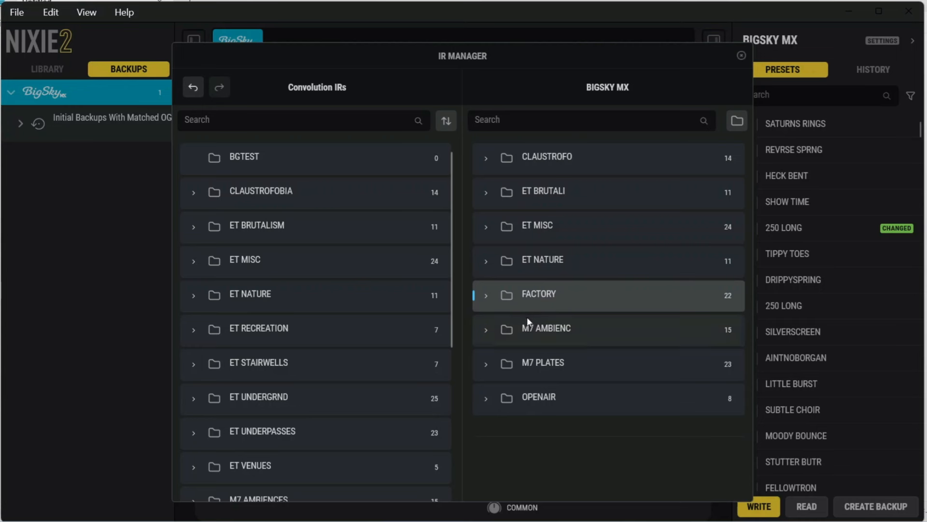
mouse_move(571, 350)
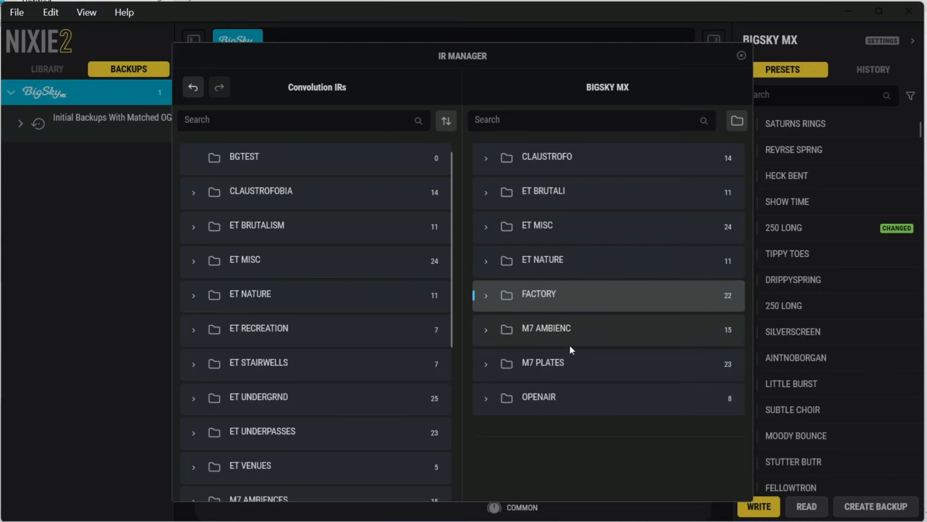
mouse_move(462, 317)
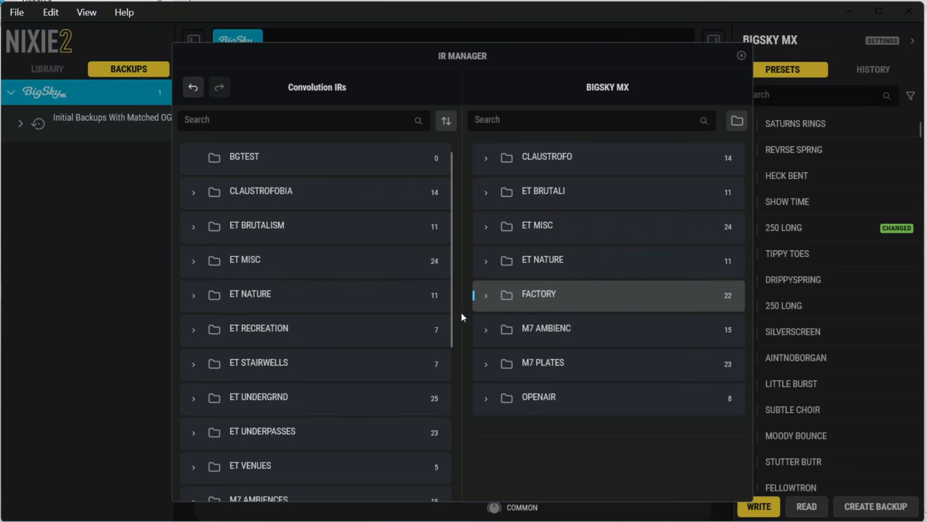
mouse_move(535, 323)
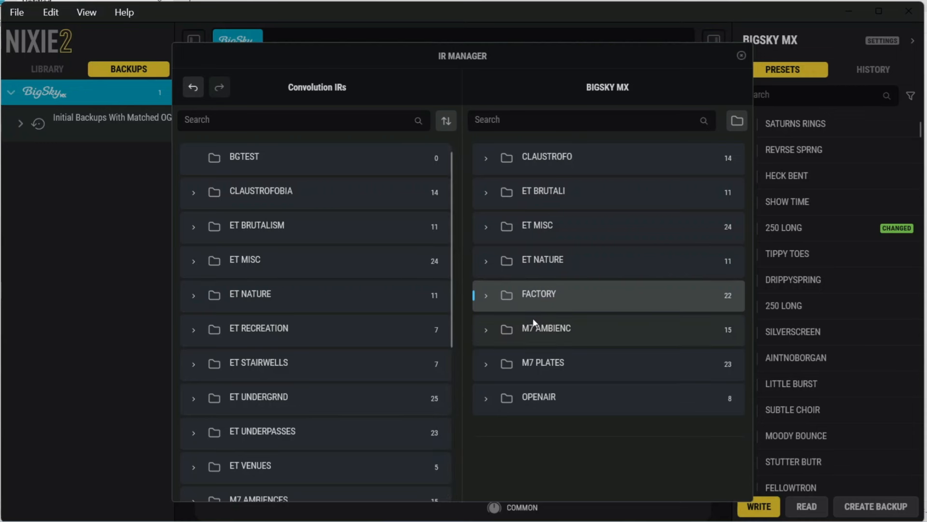
mouse_move(566, 335)
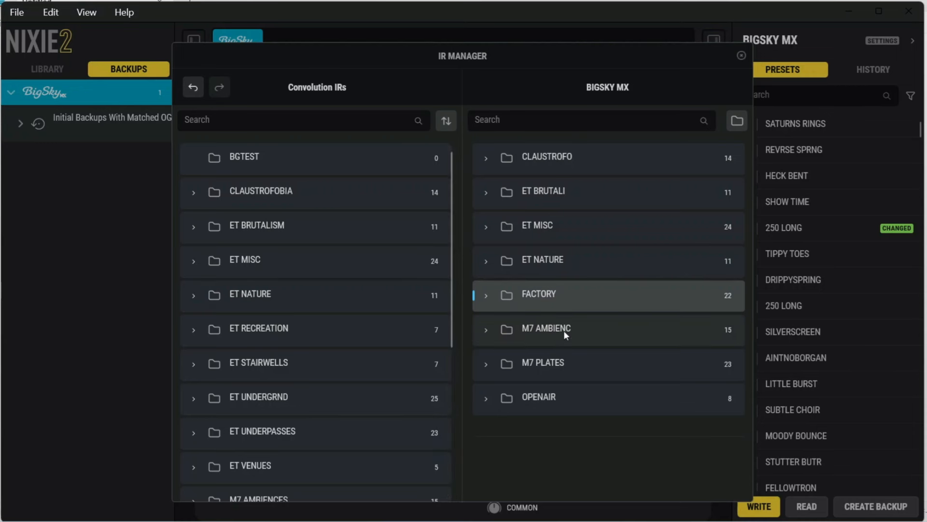
mouse_move(731, 340)
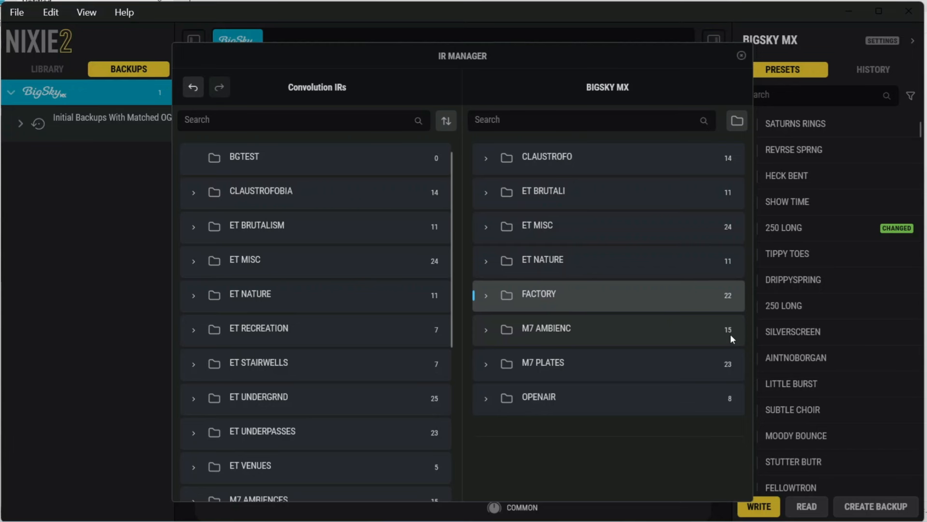
mouse_move(699, 338)
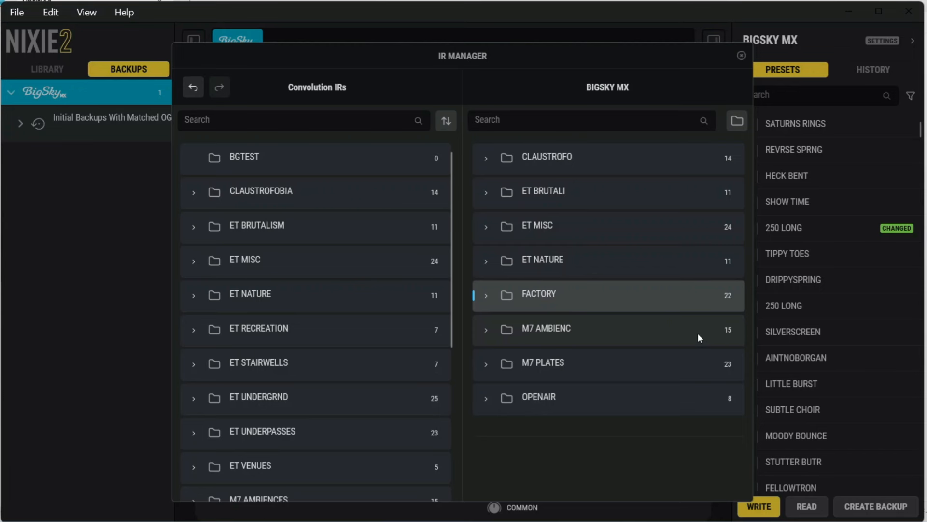
Scroll the Convolution IRs list down to reveal the M7 and OPENAIR folders
scroll(down, 3)
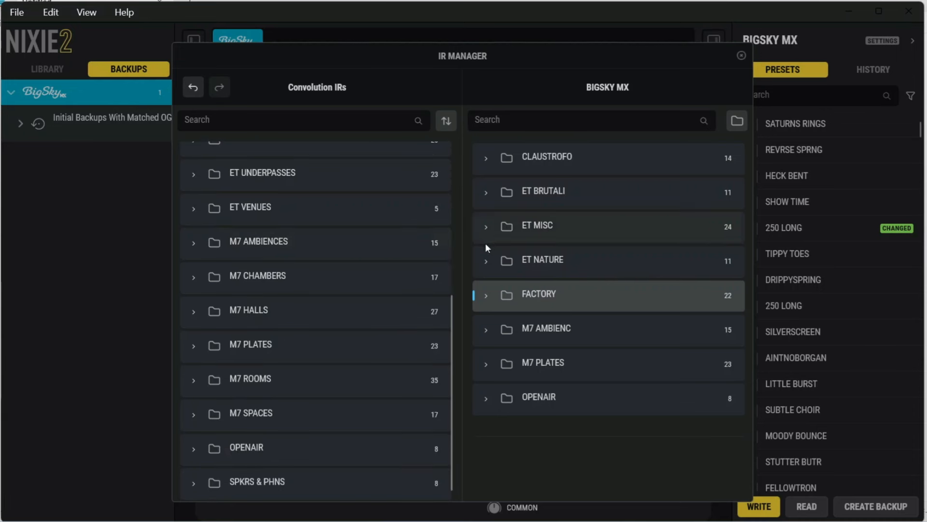
mouse_move(571, 279)
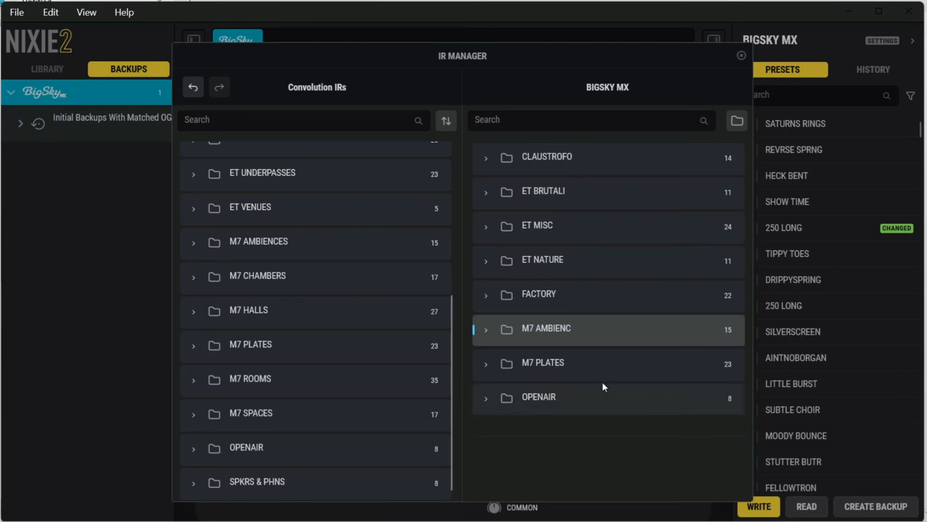
mouse_move(269, 339)
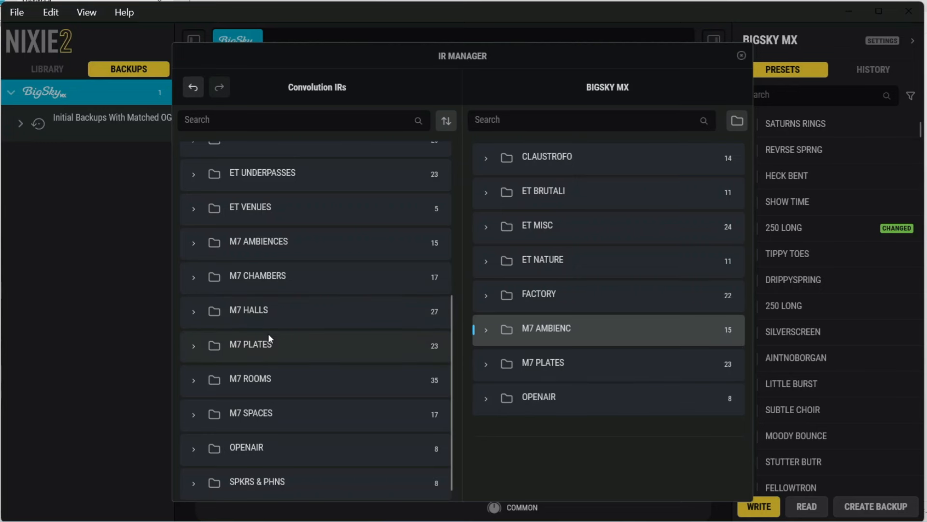
mouse_move(417, 400)
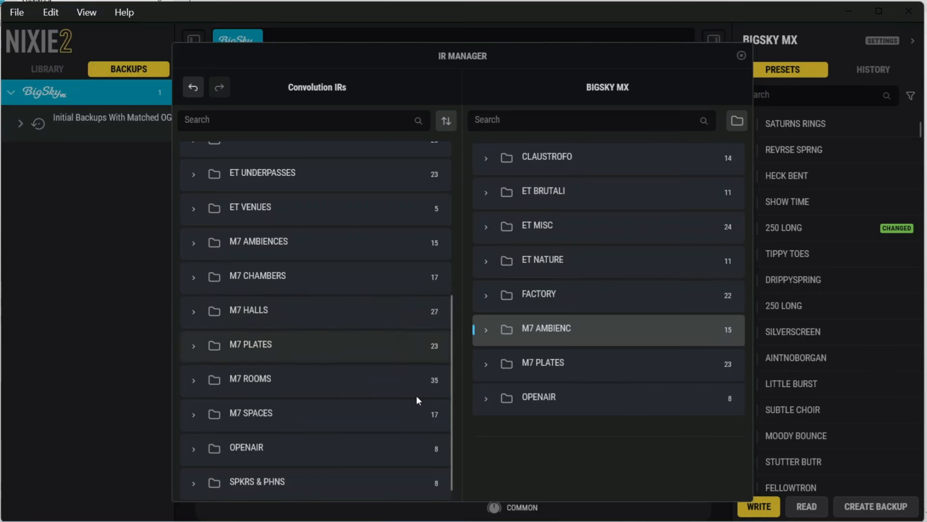
mouse_move(297, 350)
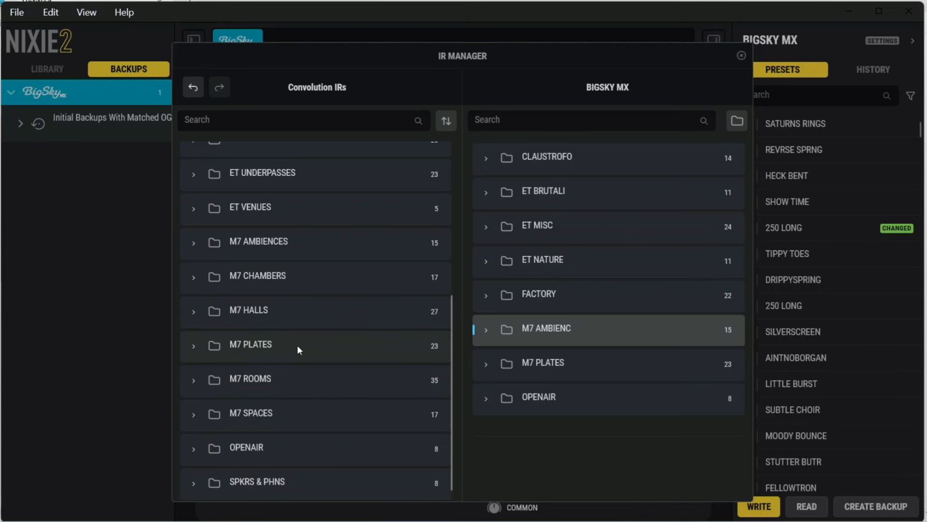
mouse_move(511, 399)
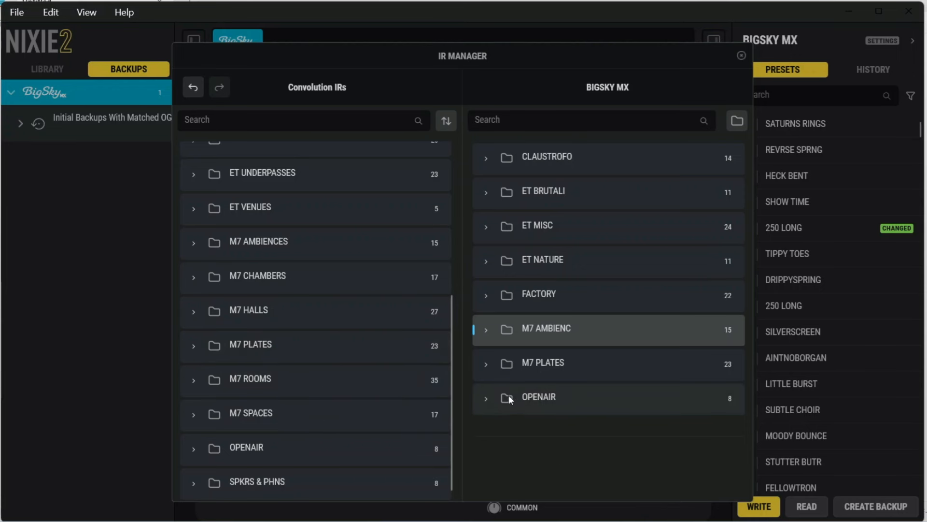
mouse_move(266, 316)
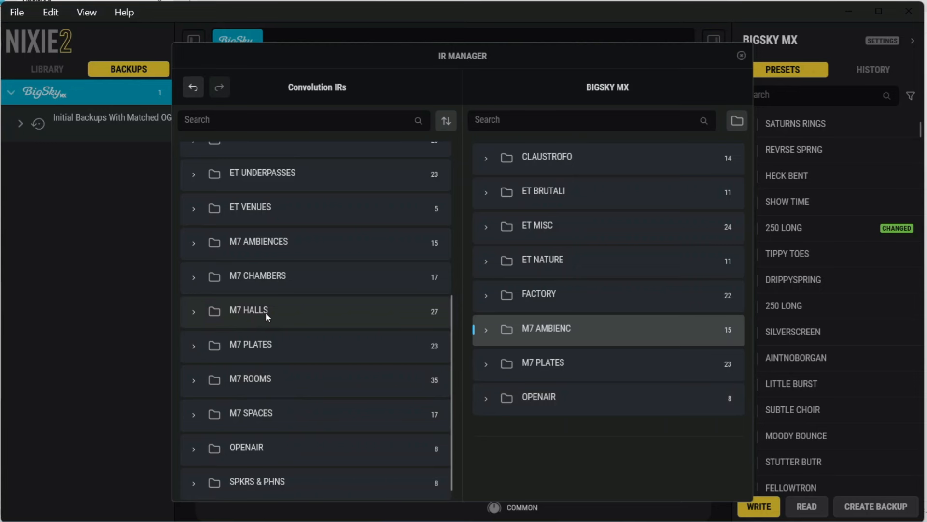
mouse_move(292, 320)
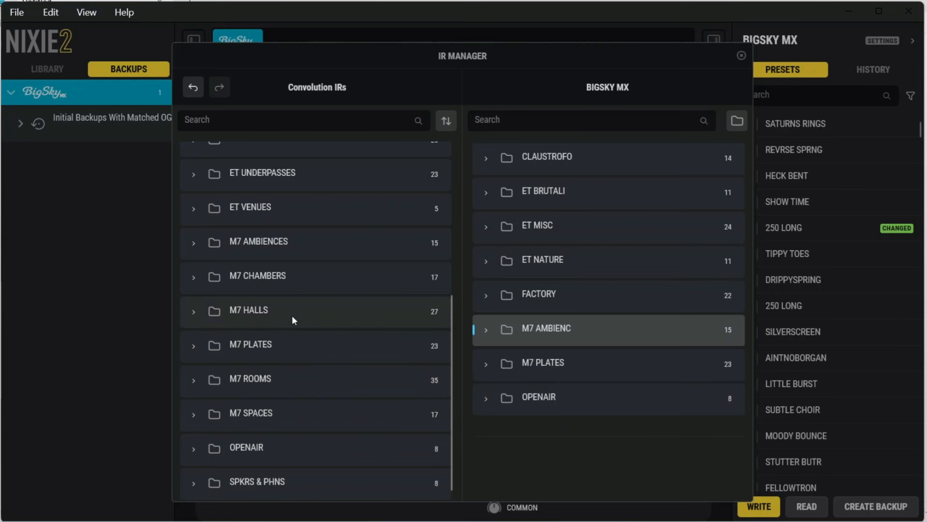
mouse_move(268, 319)
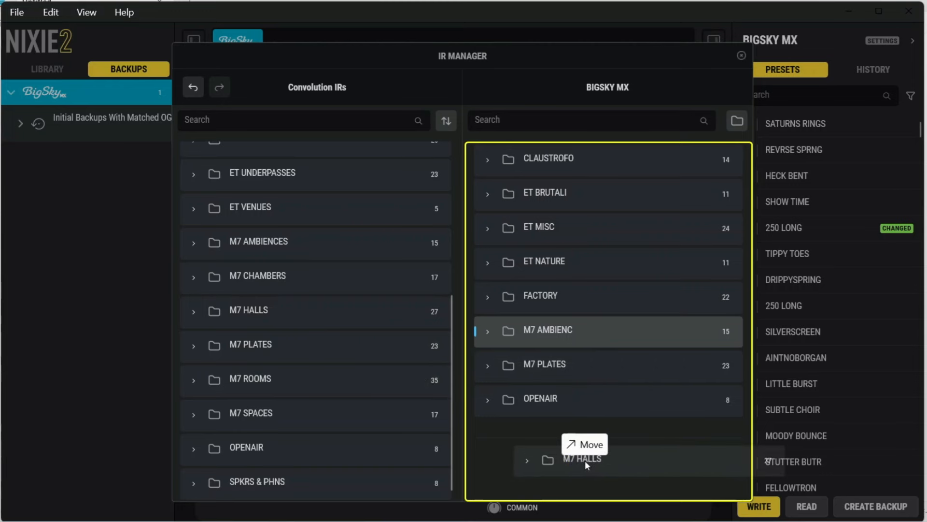
Drop M7 HALLS onto the BigSky MX pane, uploading its 27 IRs
click(582, 462)
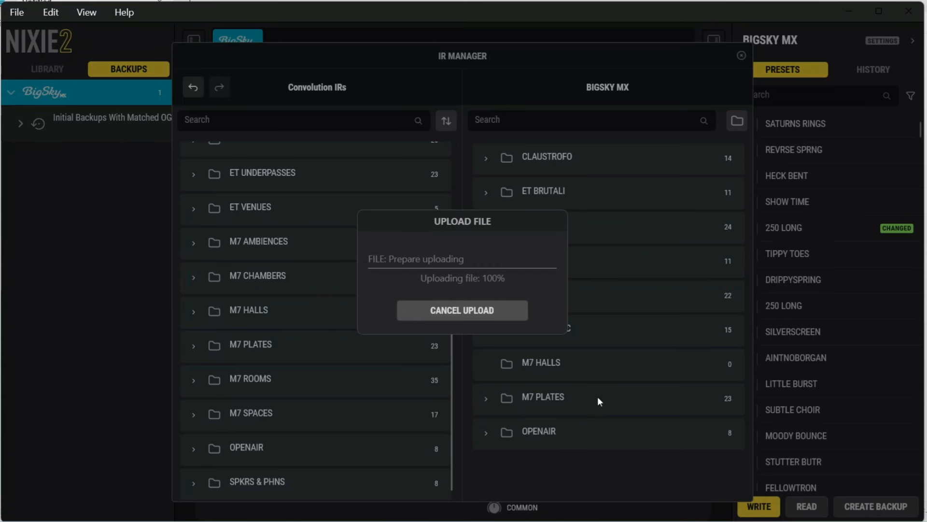
mouse_move(585, 458)
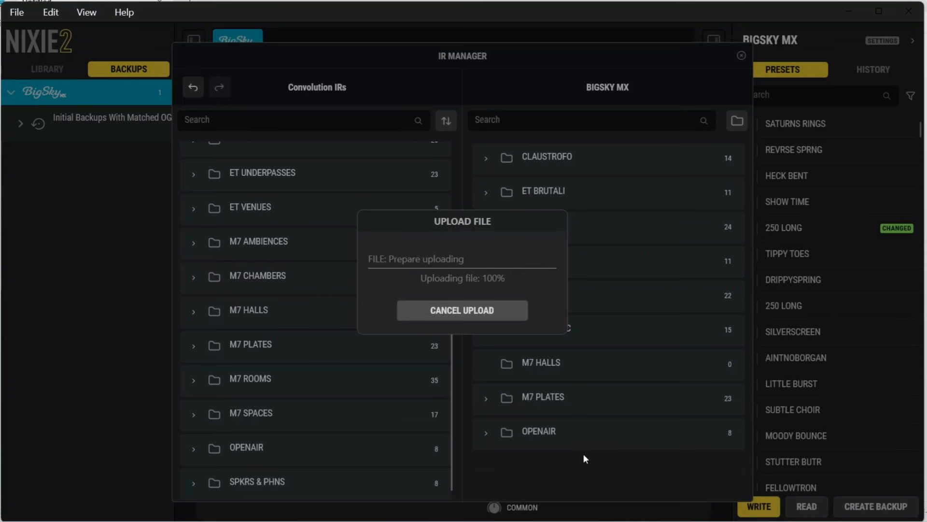
mouse_move(546, 405)
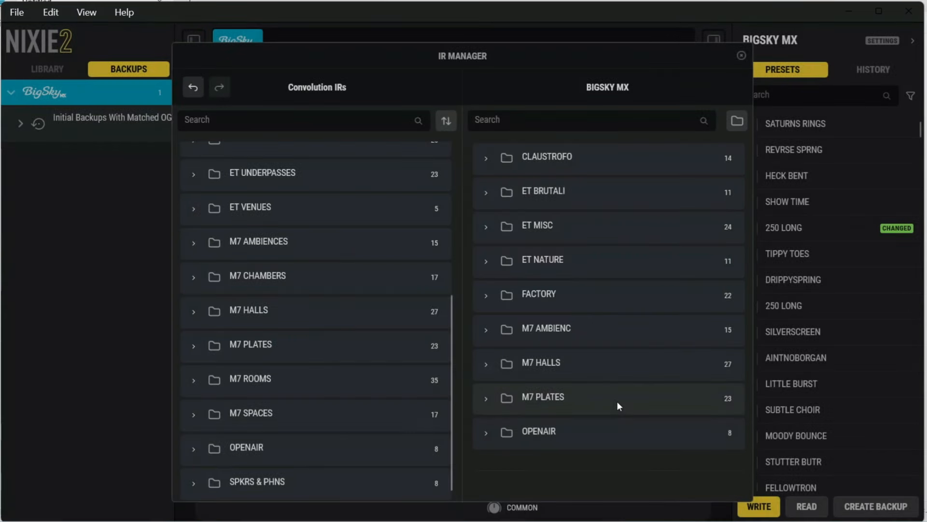
mouse_move(596, 317)
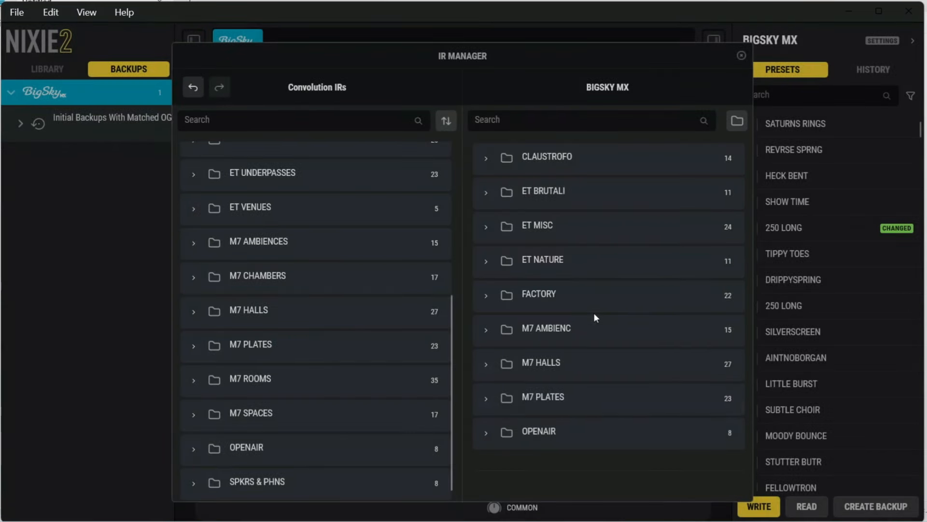
mouse_move(521, 325)
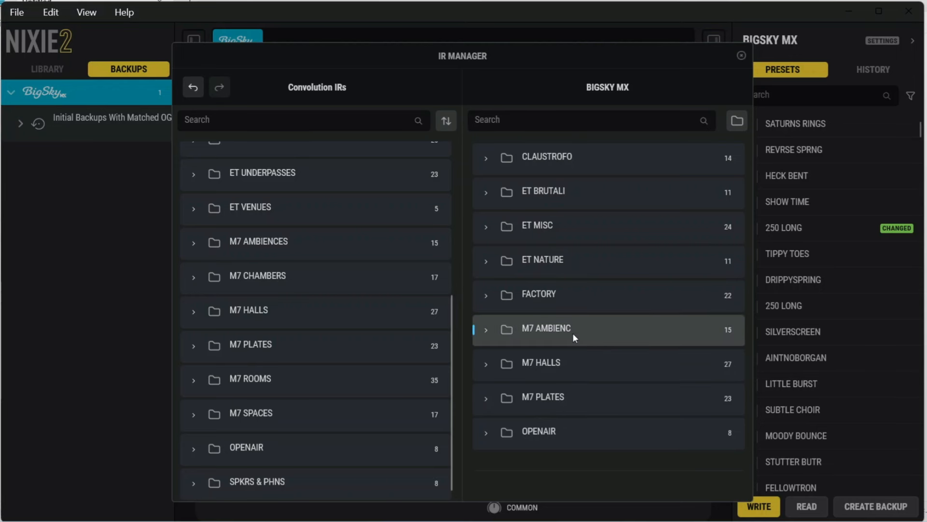
mouse_move(466, 269)
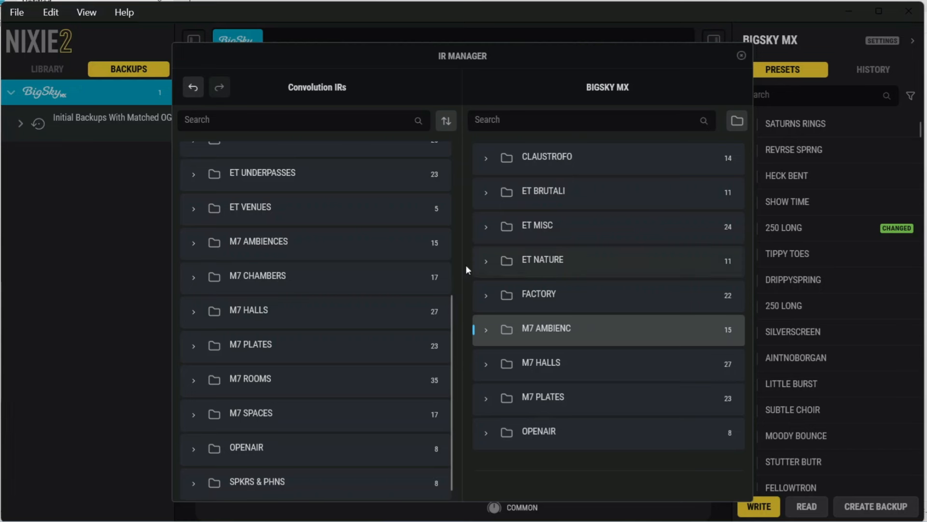
mouse_move(530, 267)
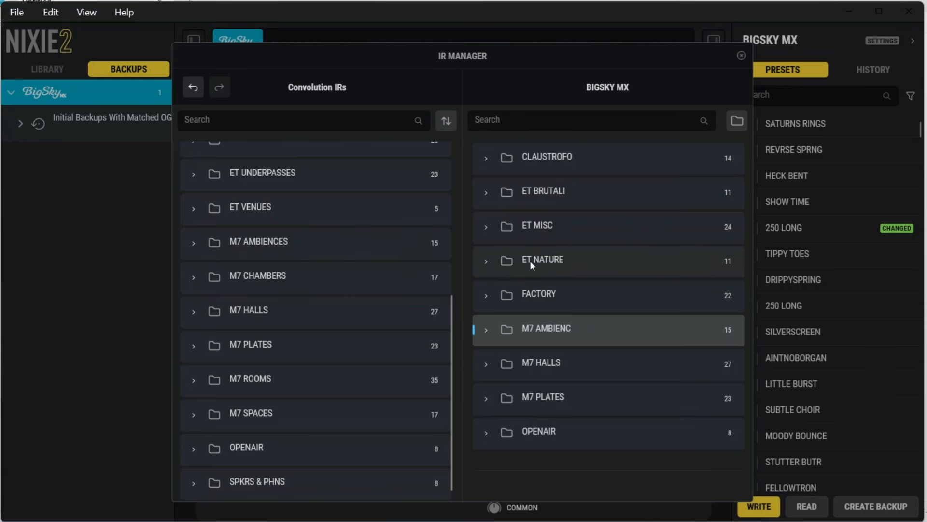
right_click(537, 226)
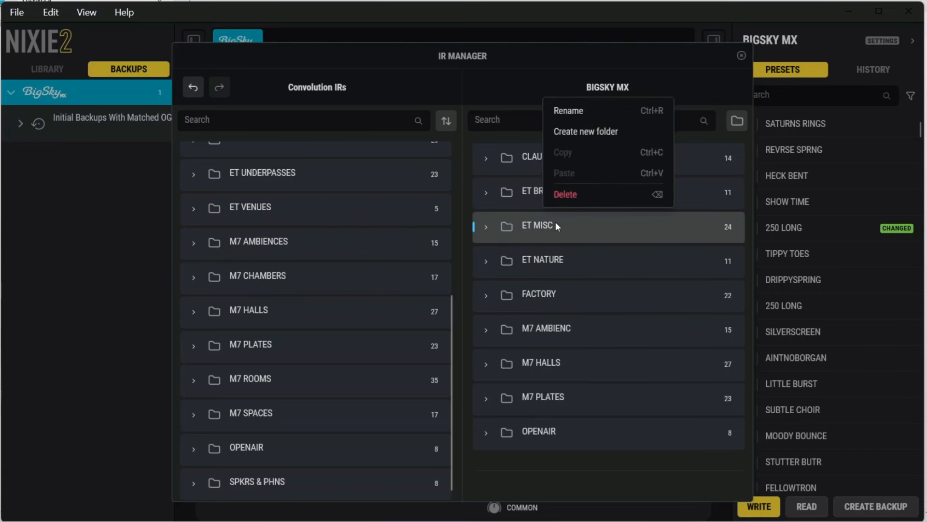
mouse_move(582, 198)
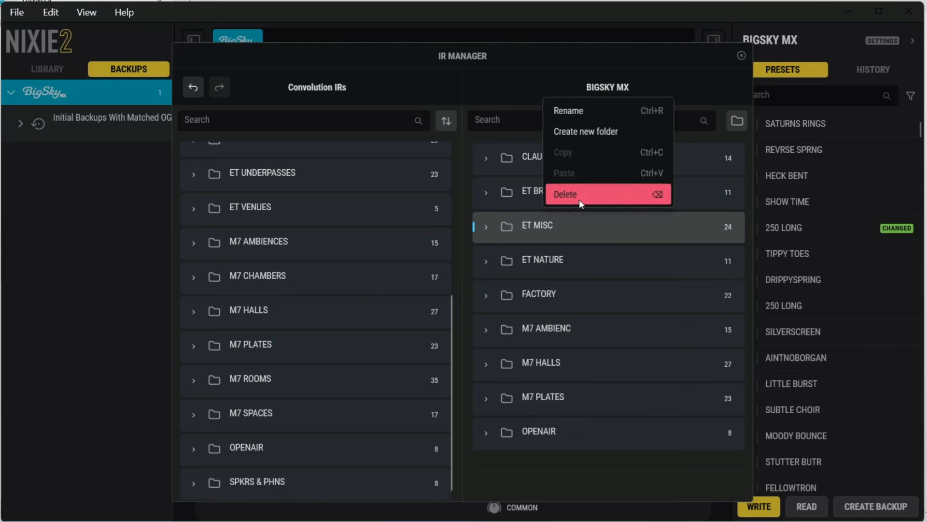
mouse_move(585, 132)
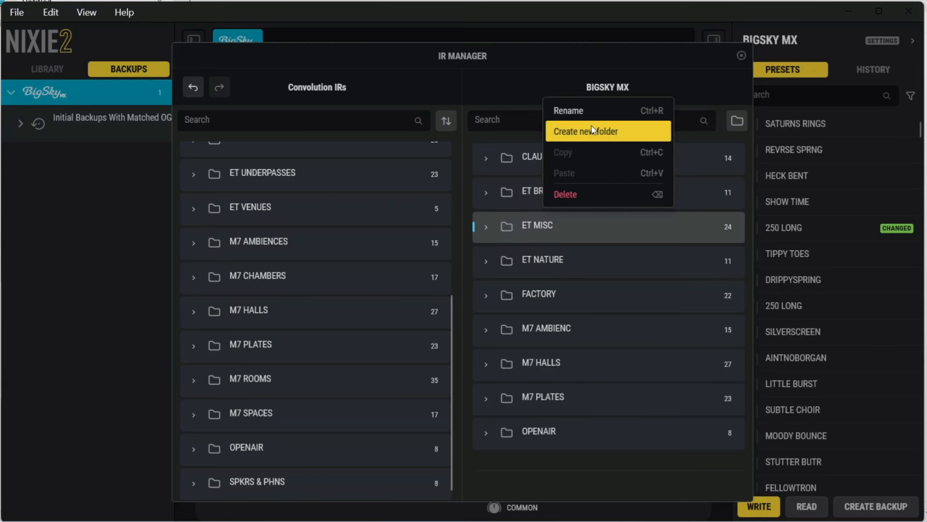
mouse_move(593, 377)
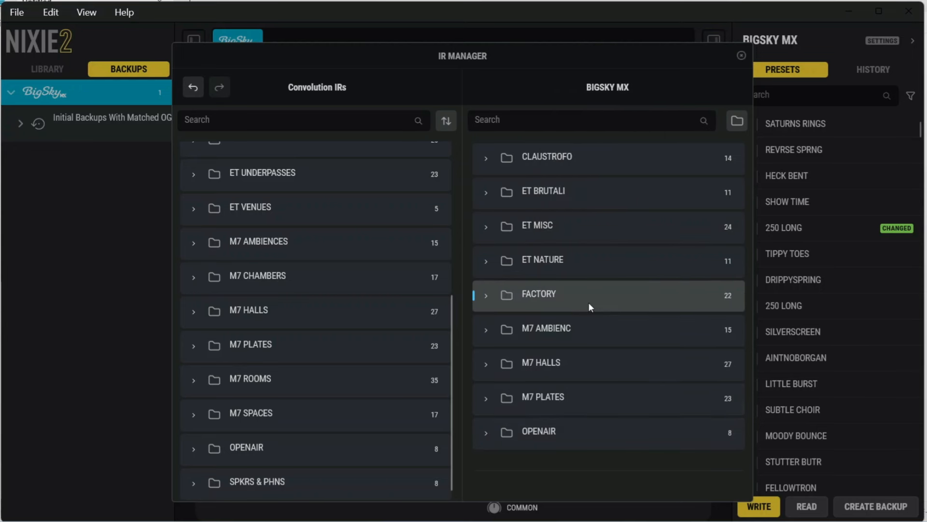
mouse_move(582, 295)
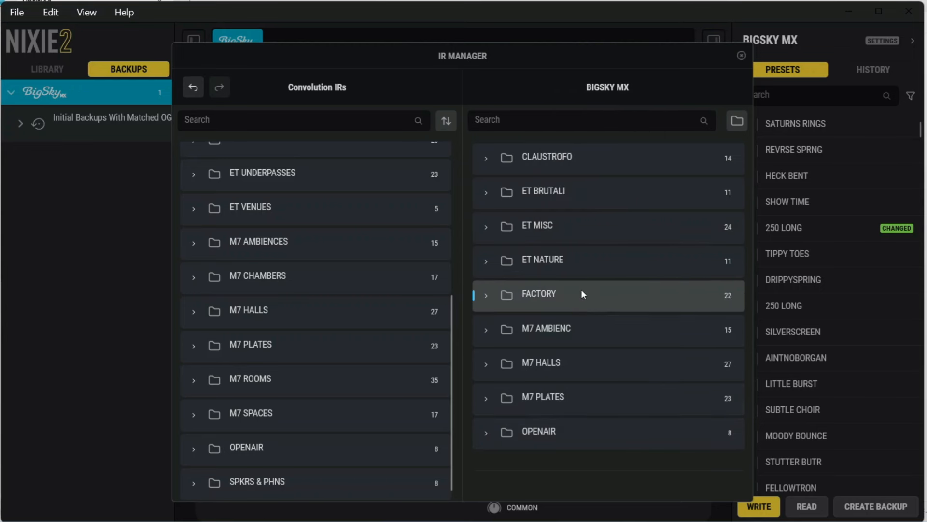
right_click(541, 260)
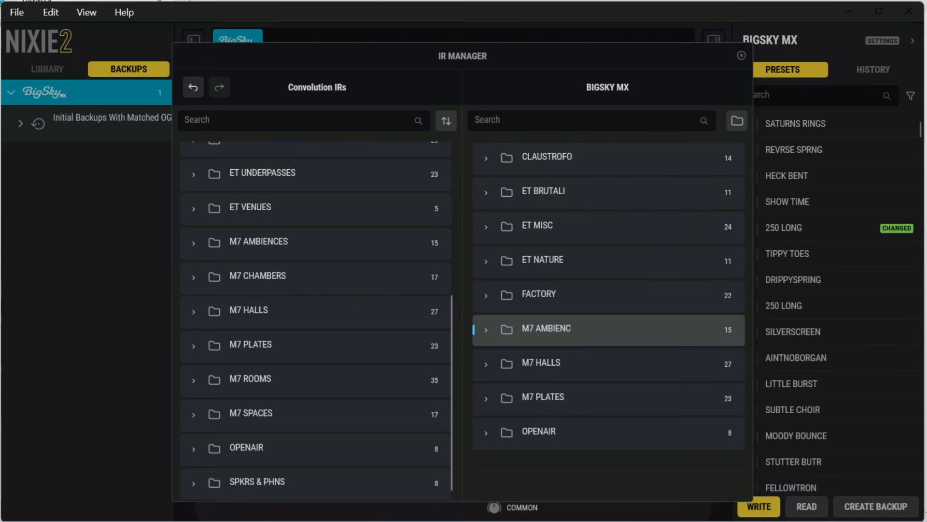
mouse_move(638, 293)
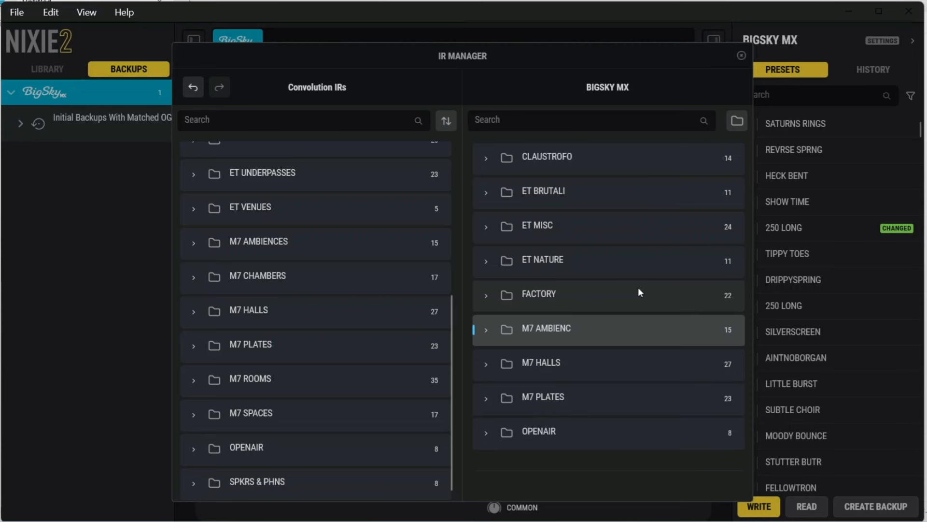
mouse_move(608, 277)
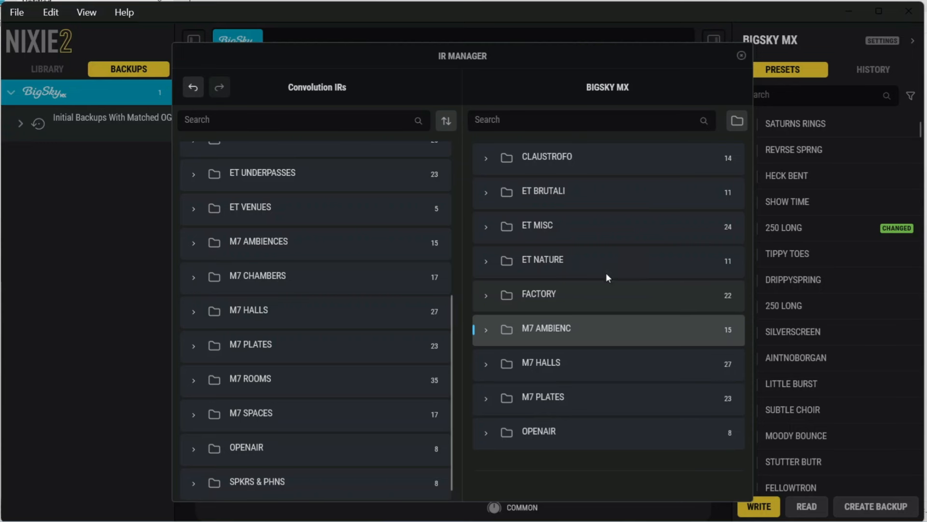
mouse_move(602, 316)
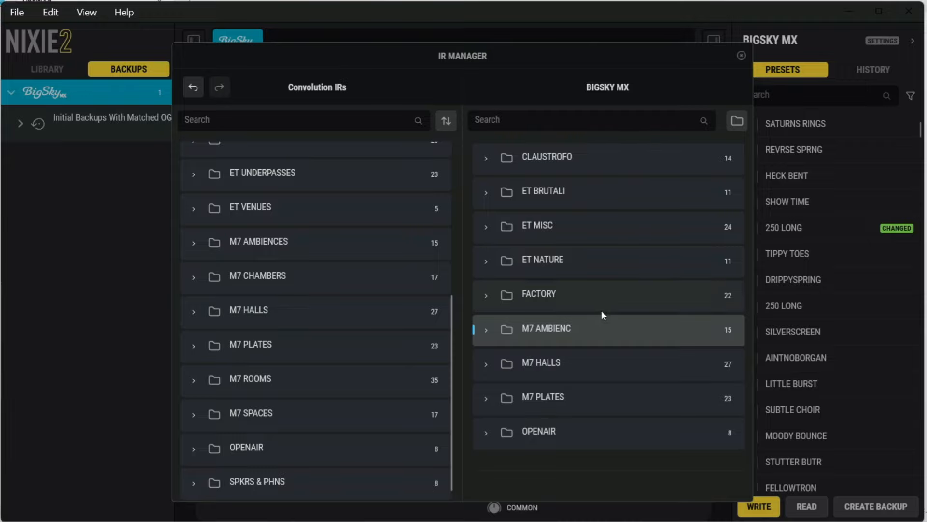